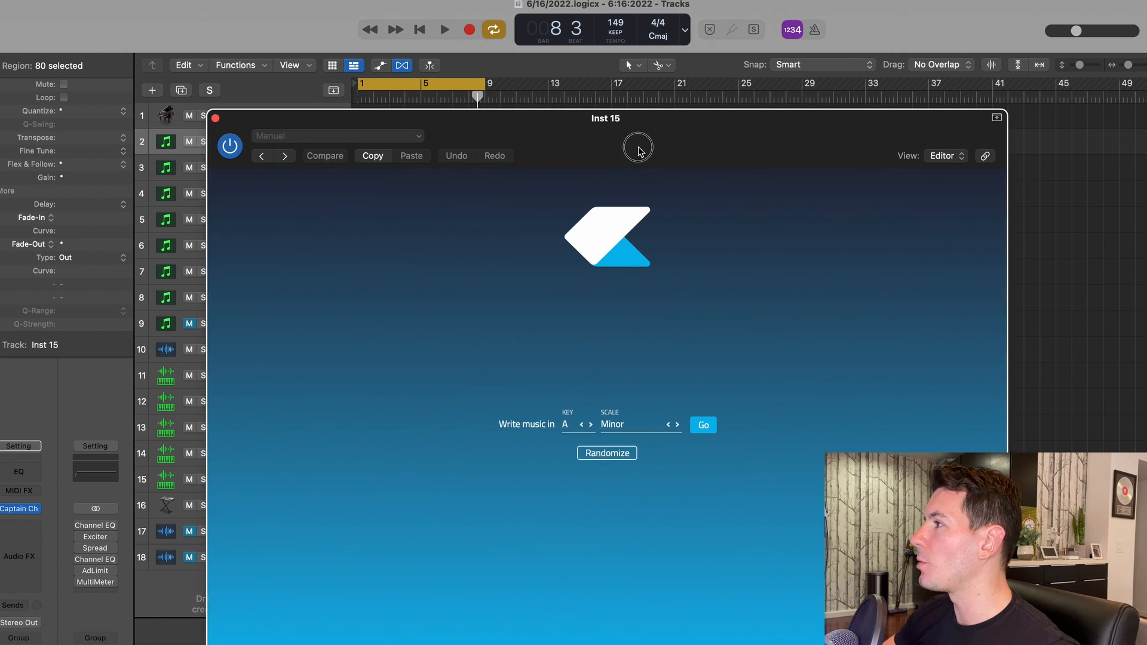
Choose B as the song key, keep Minor scale, and confirm with Go
click(574, 425)
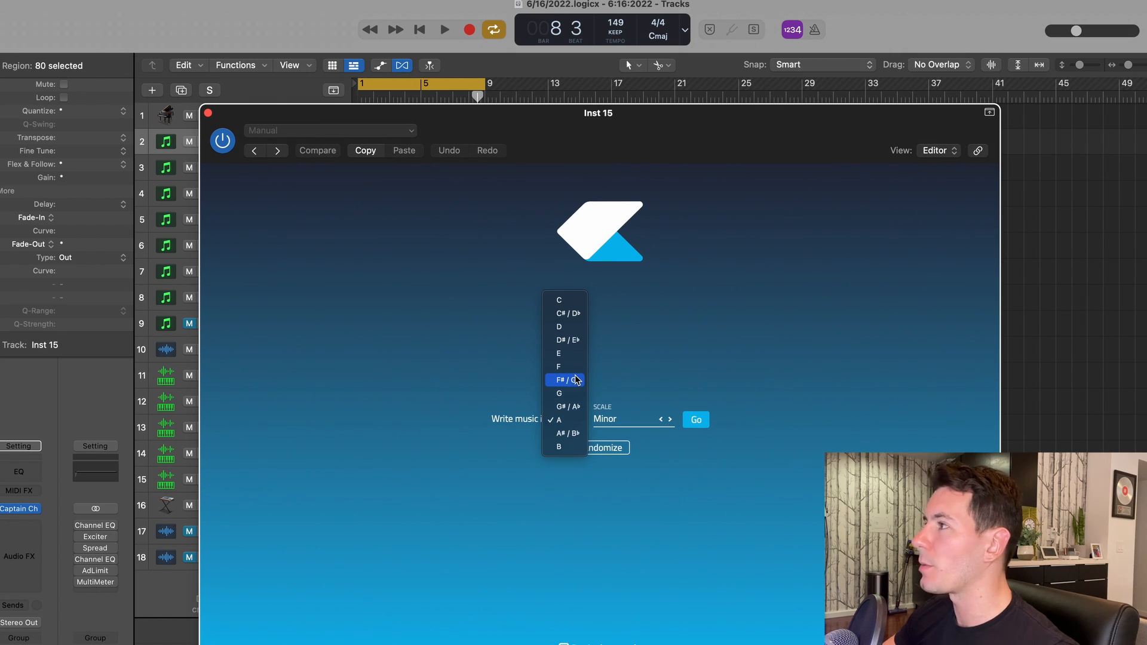
click(559, 446)
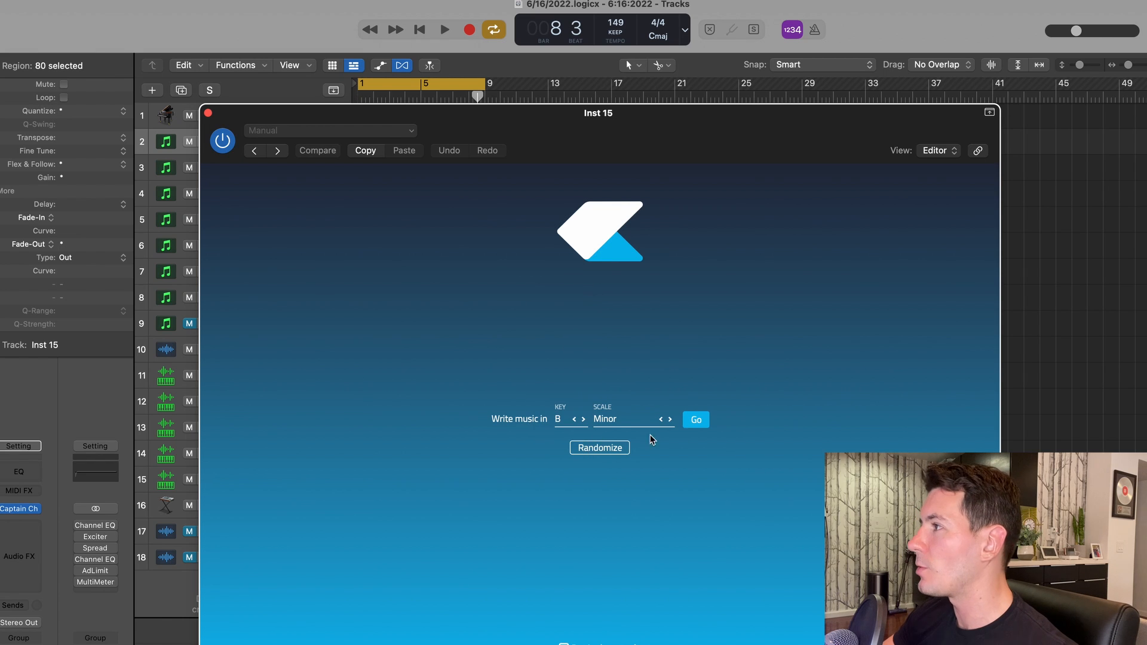
click(694, 419)
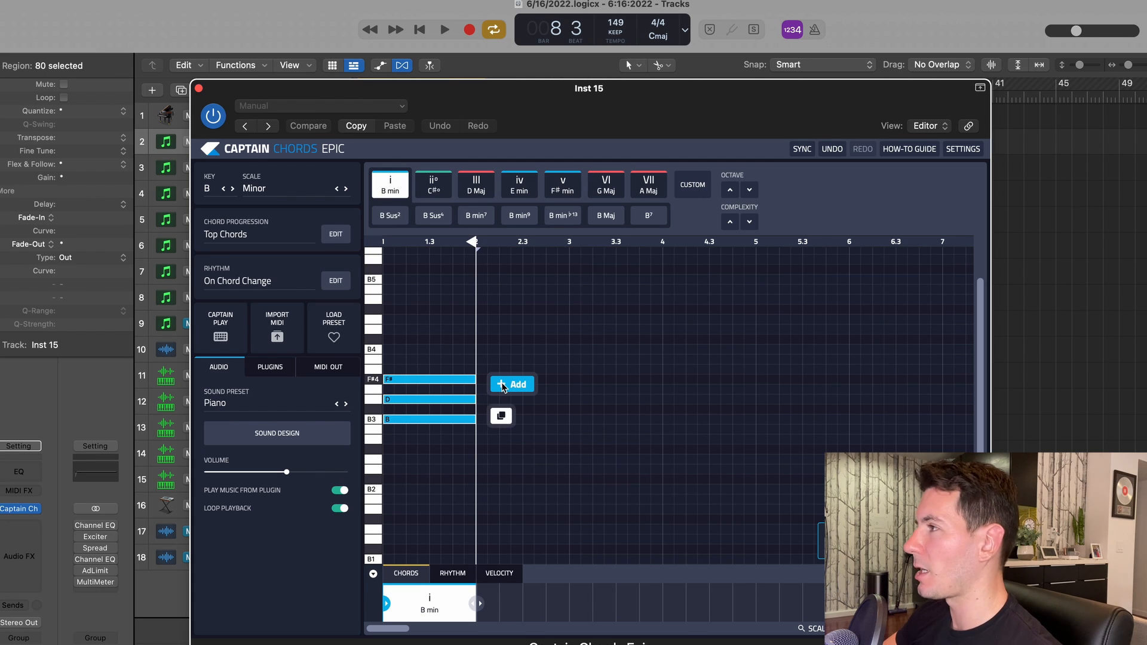
mouse_move(514, 386)
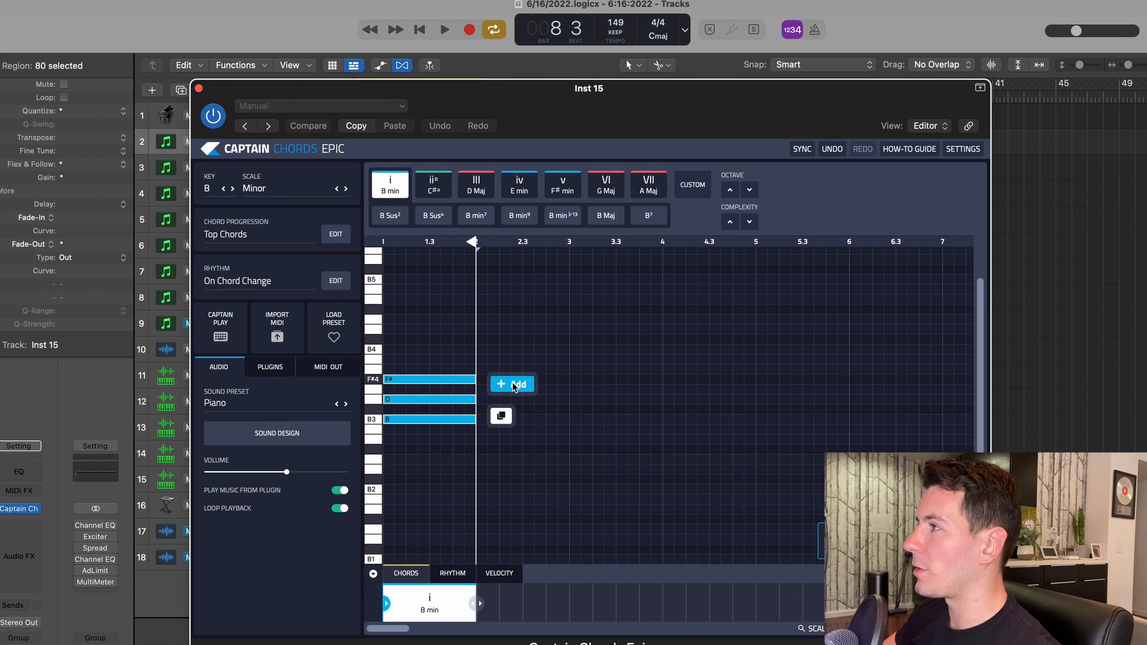
Append a chord after the first B minor to extend the progression
click(513, 383)
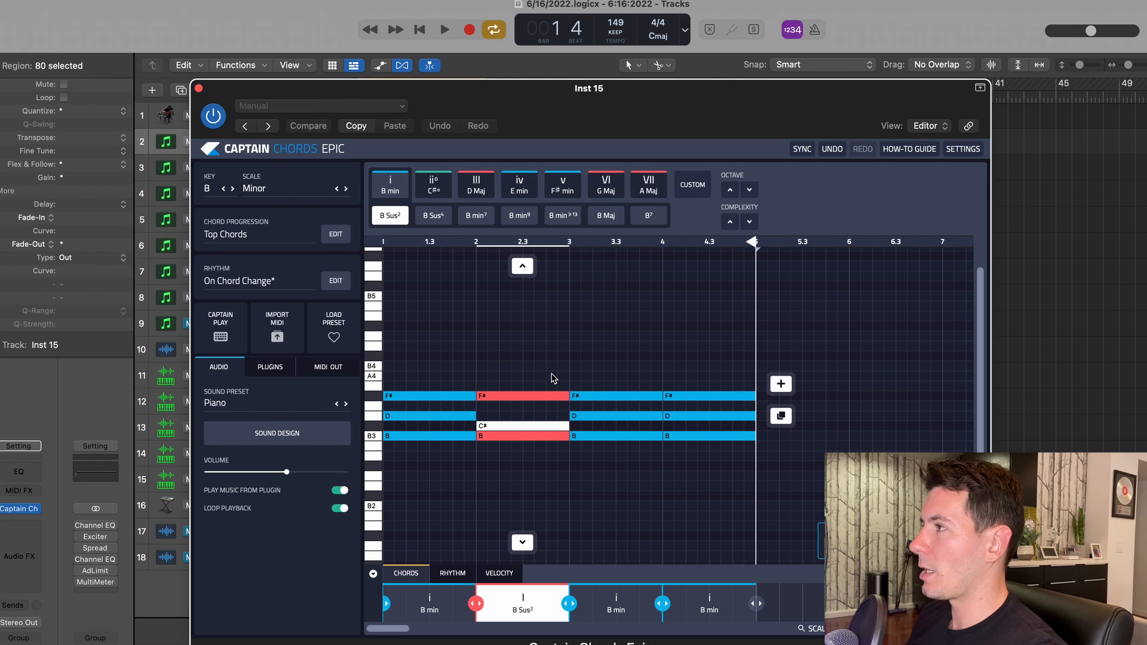
Select the fourth chord's notes so it can become B Sus2
click(444, 29)
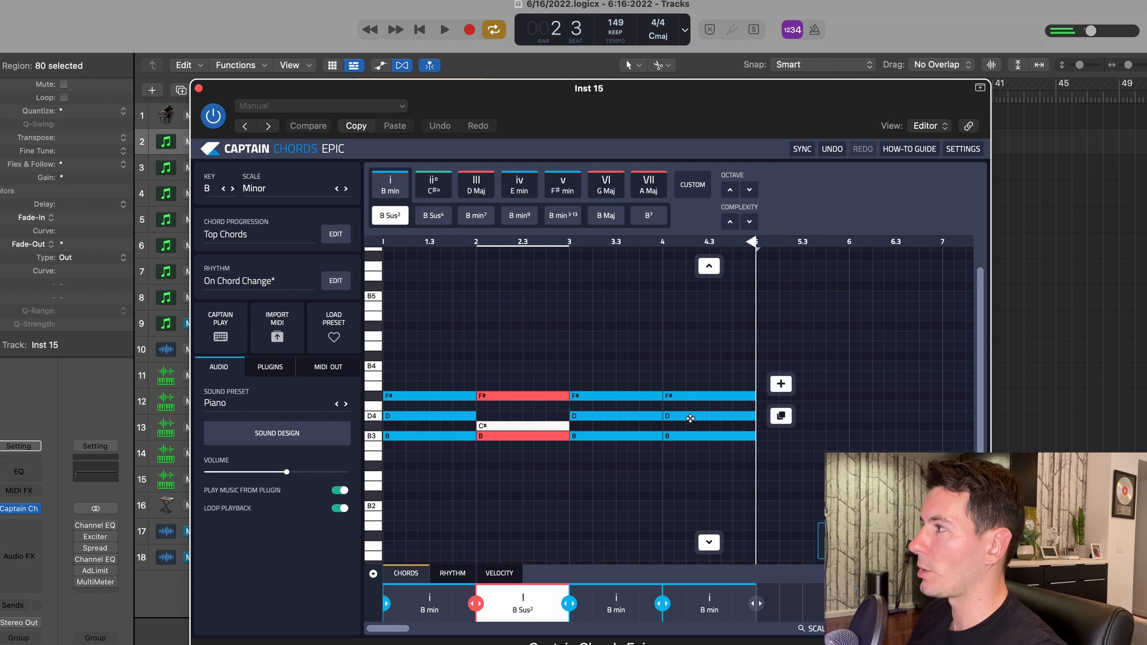
click(445, 29)
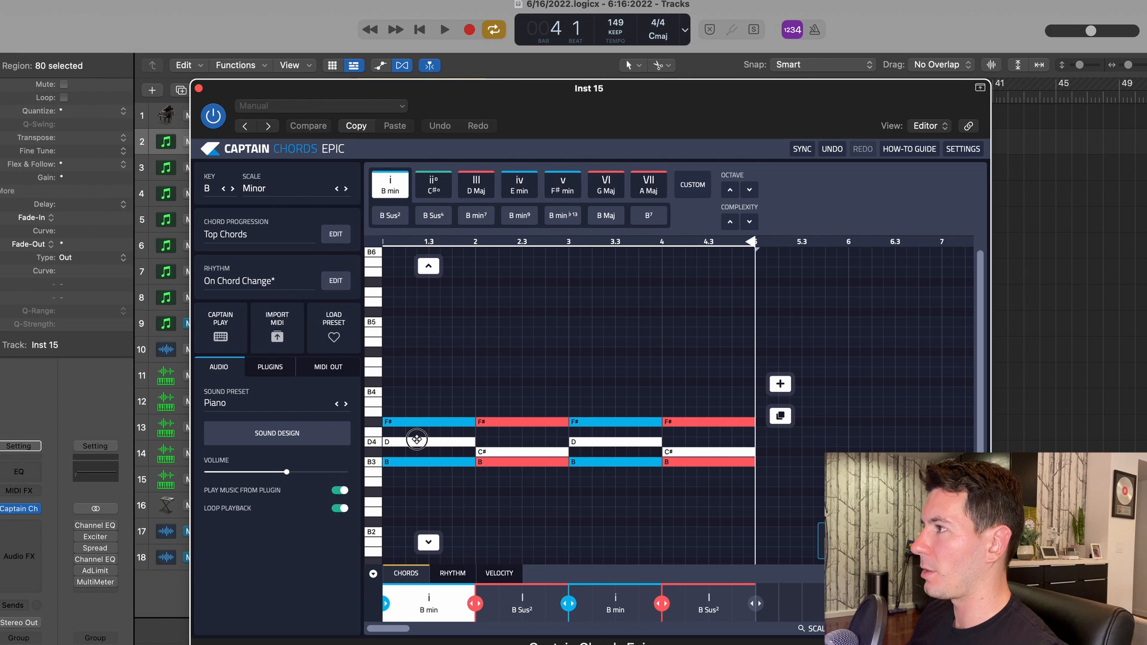
Drag the D and C# top notes up an octave, then select them to raise again
drag(417, 439, 417, 375)
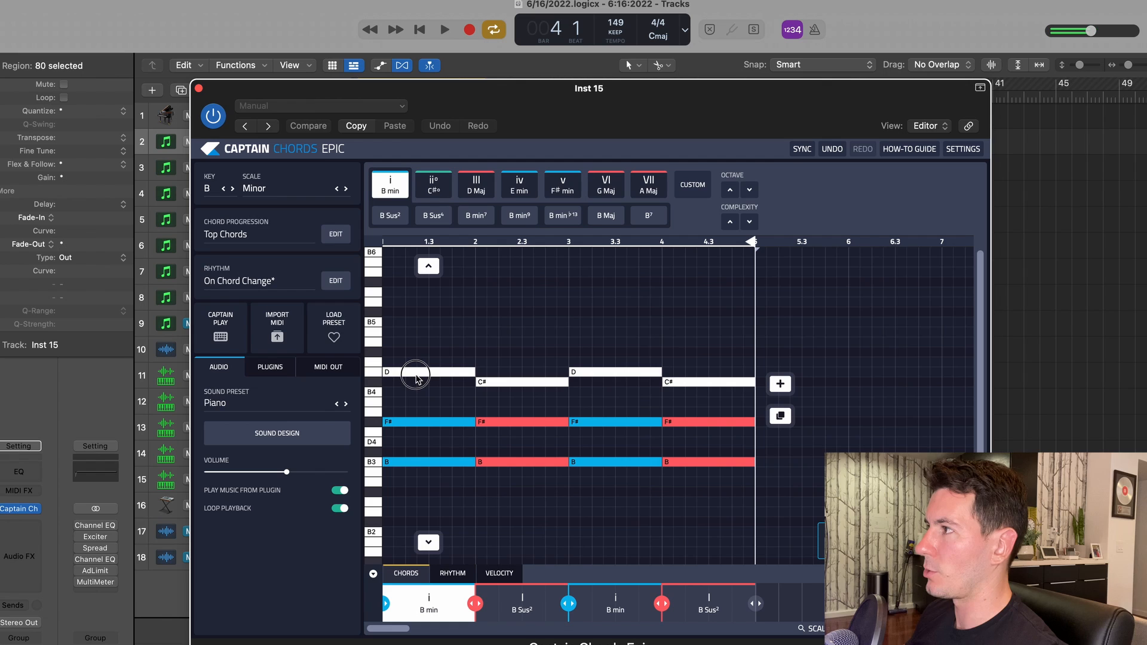
mouse_move(416, 371)
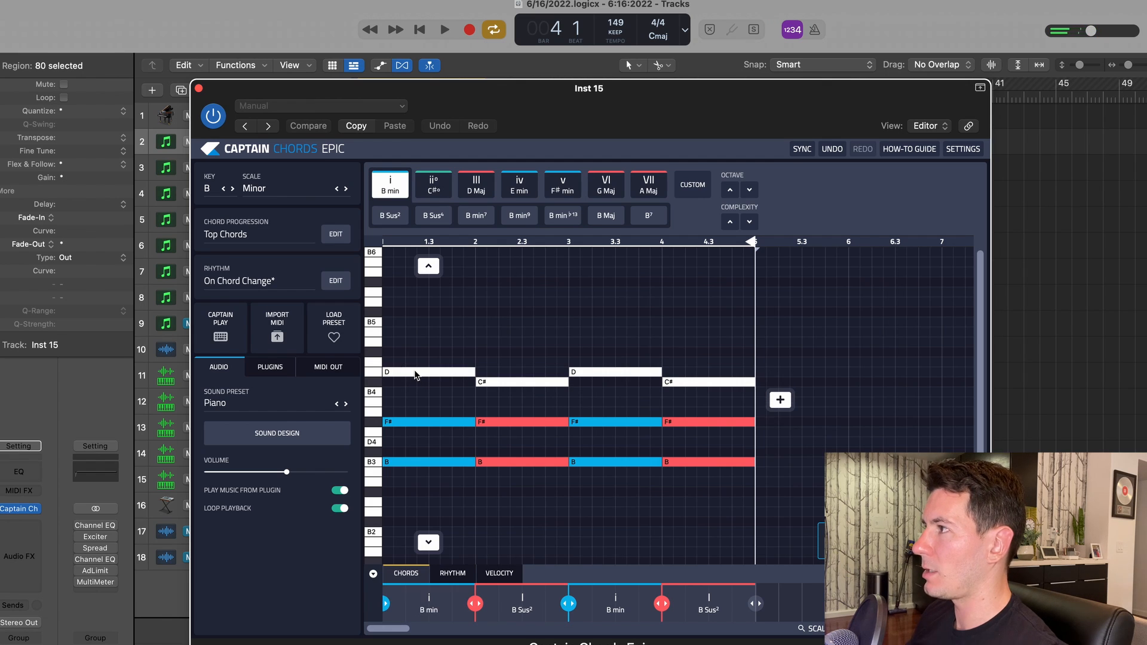
click(444, 29)
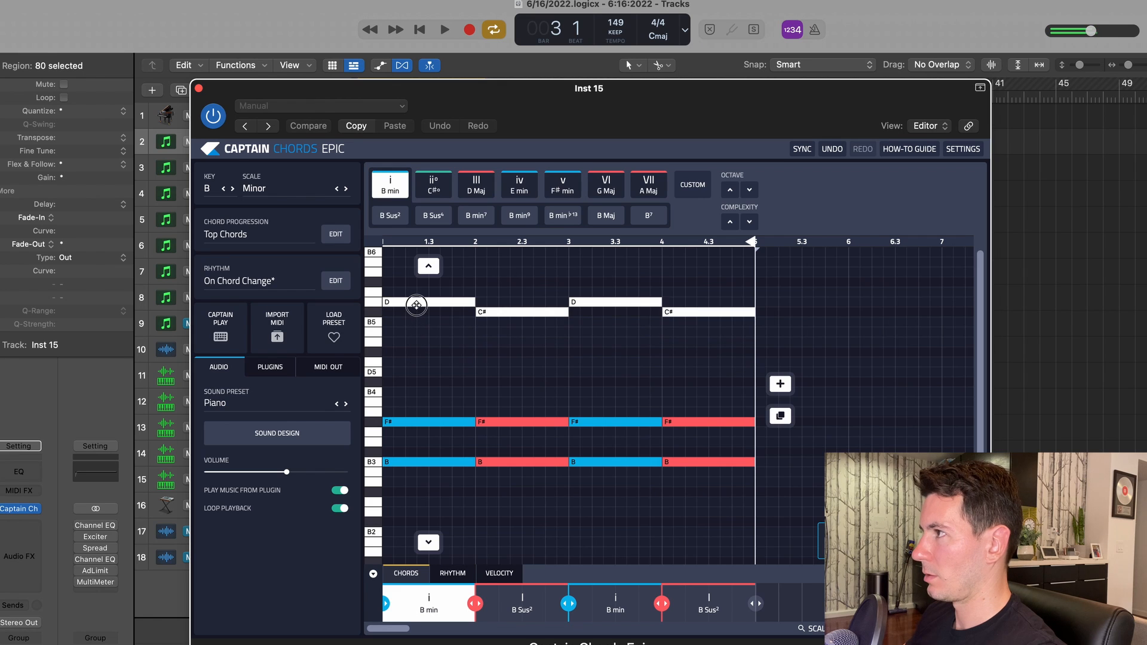
click(444, 29)
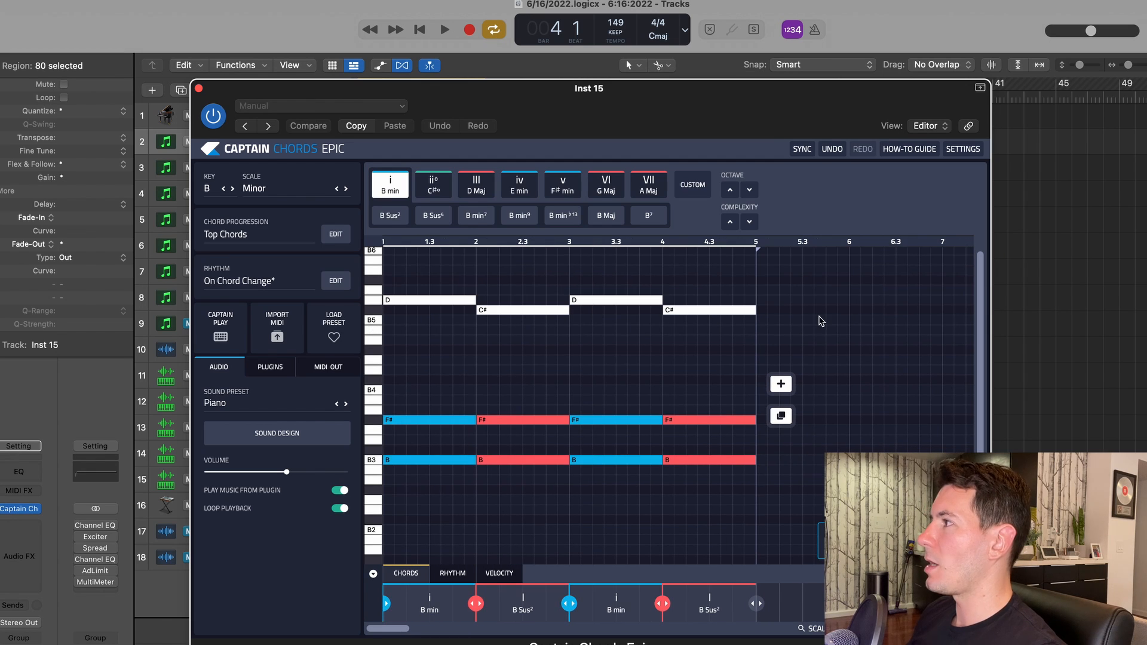
mouse_move(809, 295)
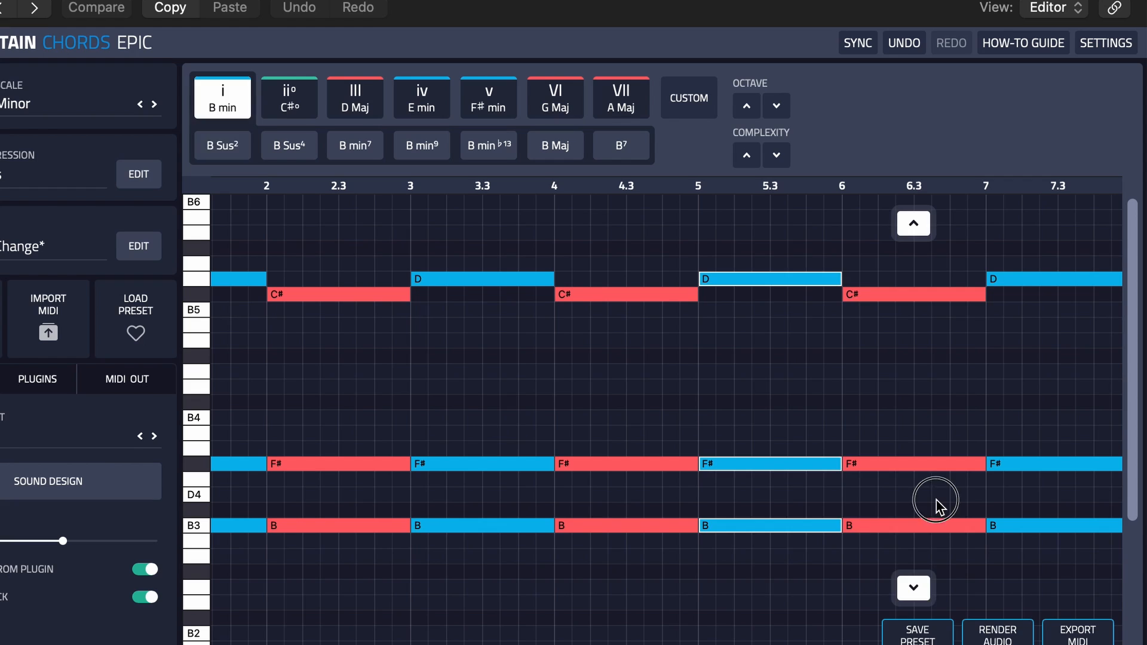
Begin changing bars five and six toward G major seventh variants, scrolling the timeline right
click(768, 526)
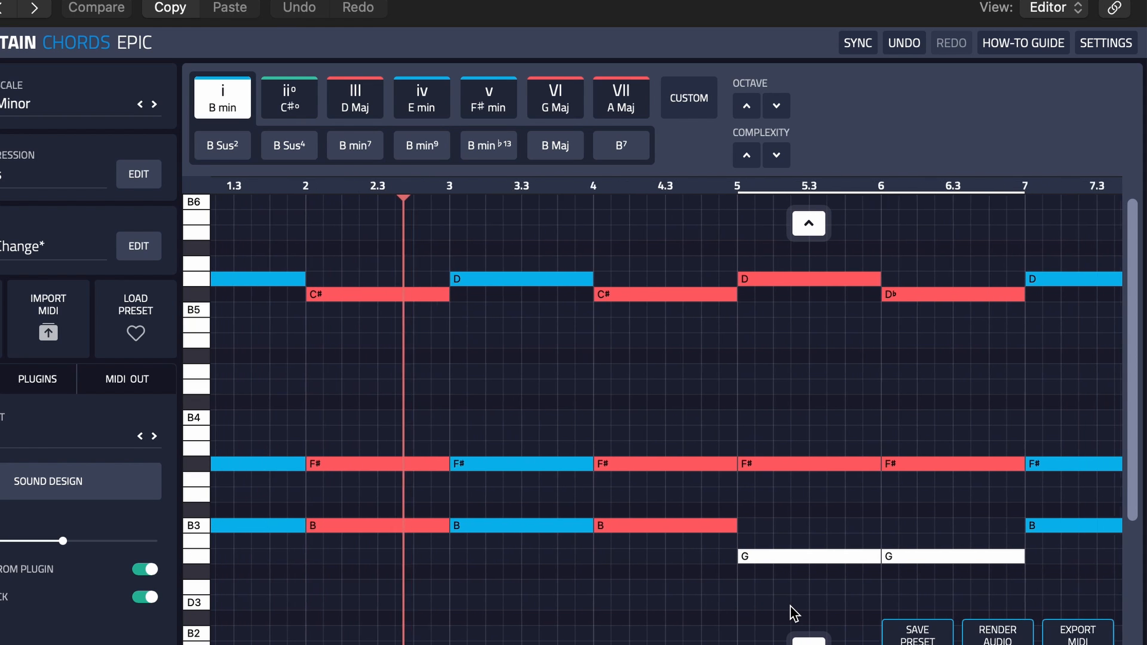
scroll(right, 3)
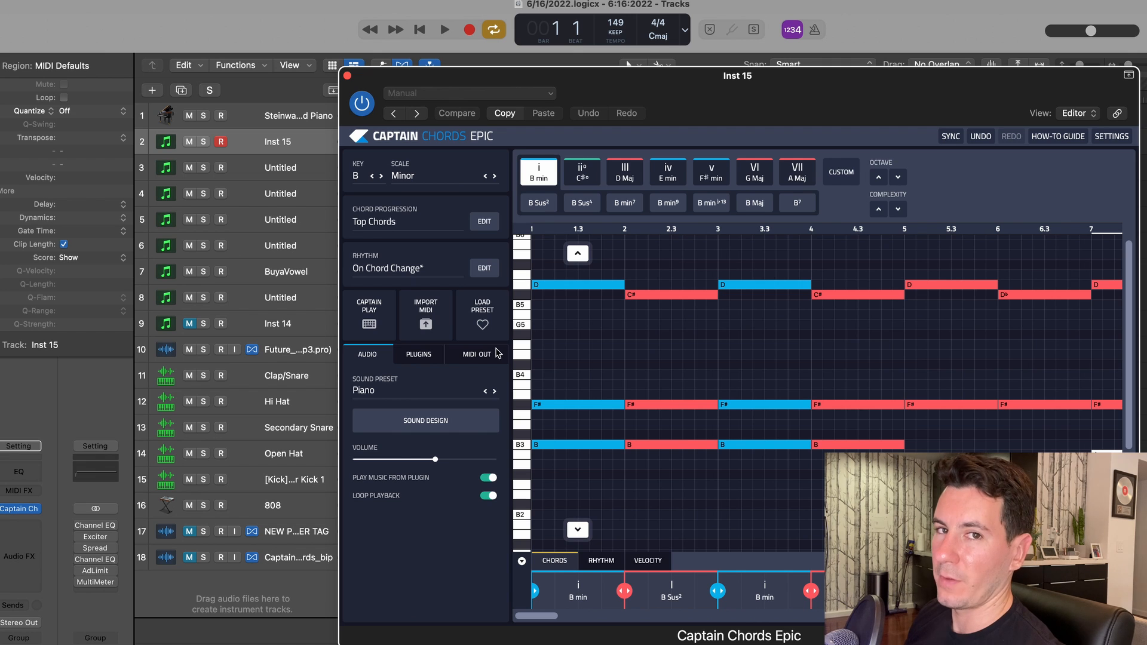
mouse_move(268, 152)
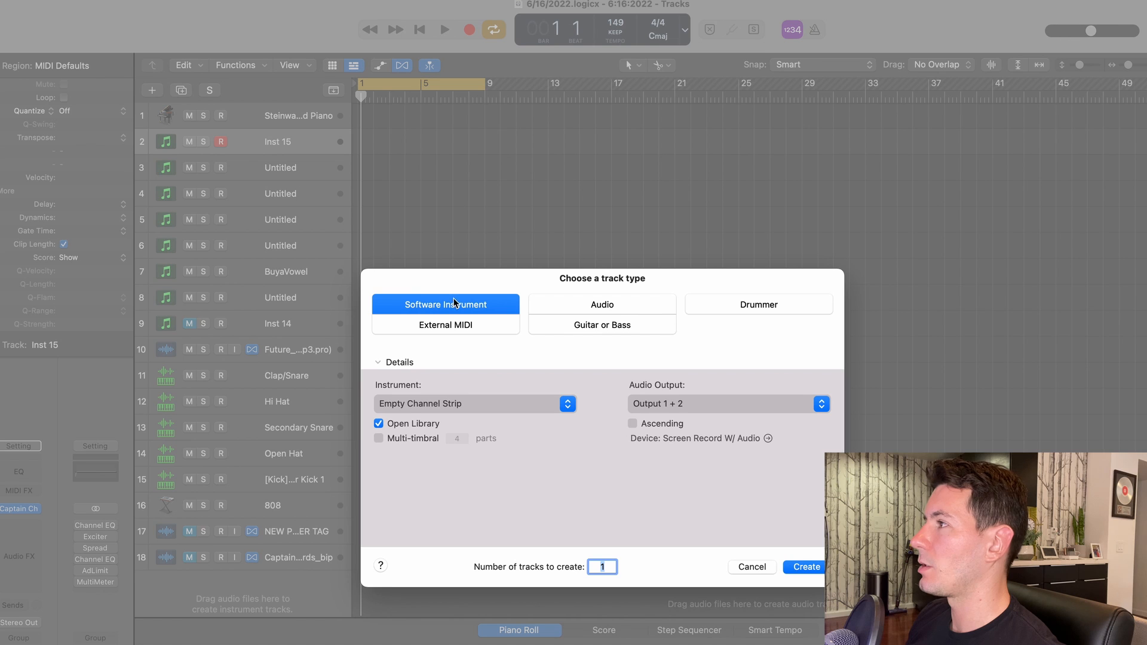
Create a Software Instrument track and drop the exported Captain Chords MIDI at bar 1
click(803, 566)
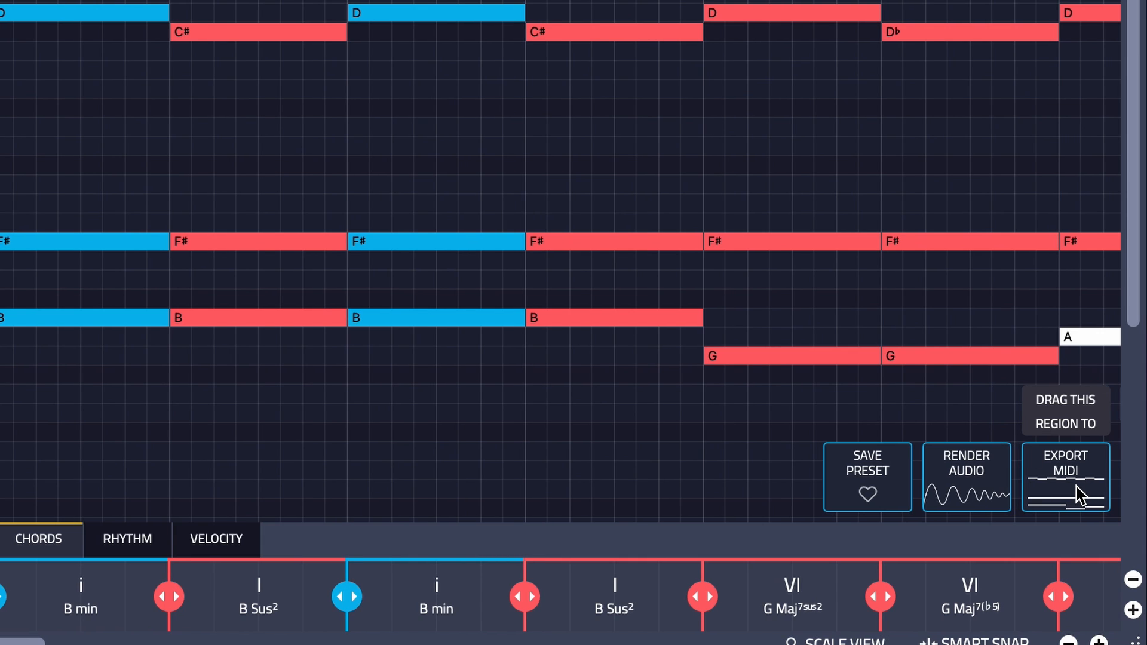
drag(1065, 477, 491, 265)
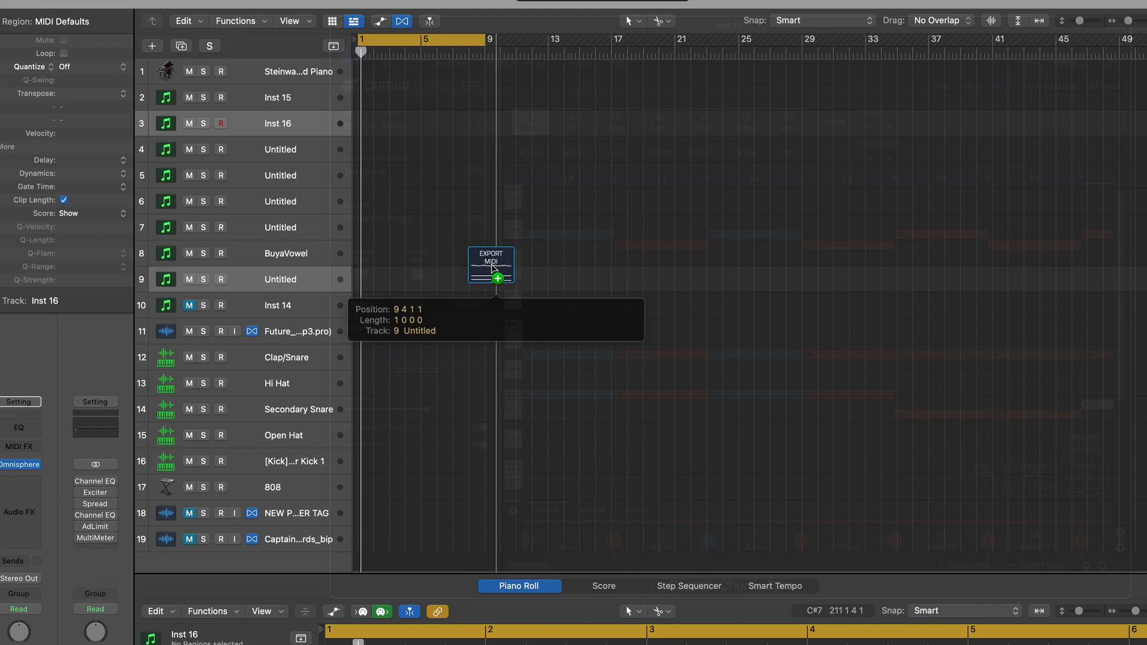
drag(490, 265, 365, 154)
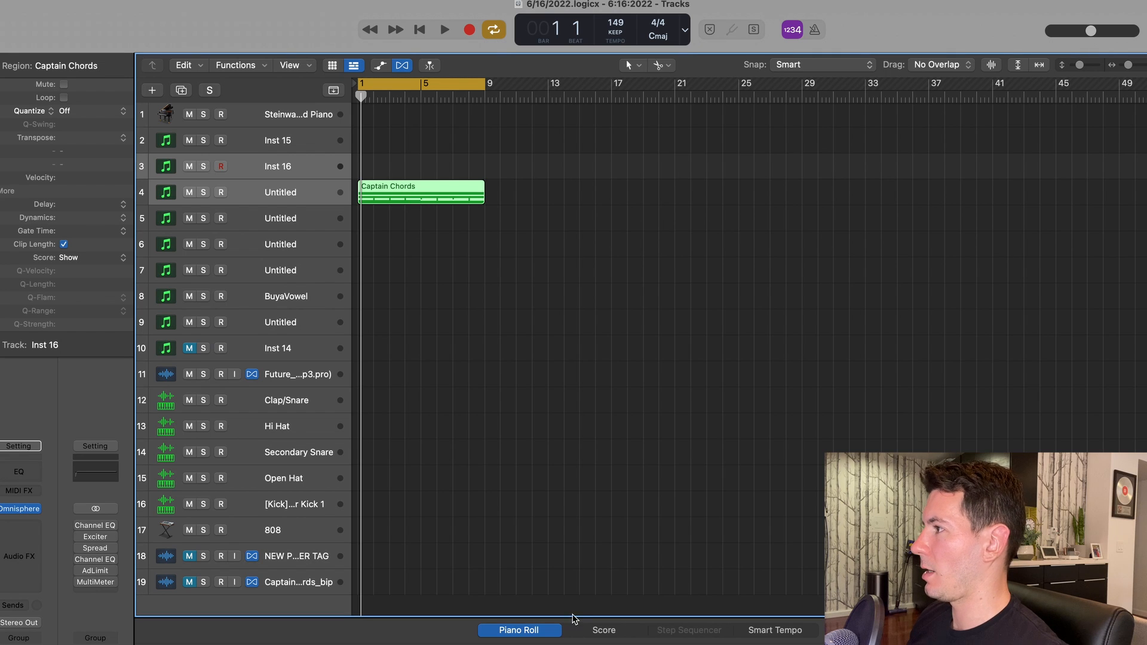
Load Omnisphere into the new track's instrument slot and browse its chord sounds
click(519, 630)
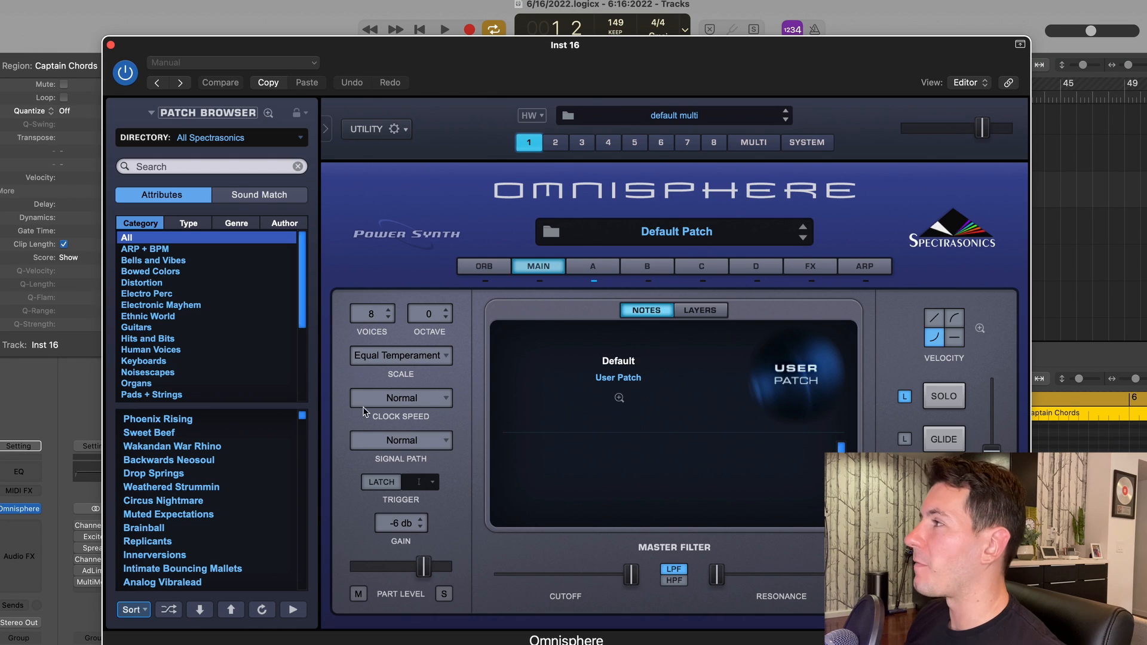
click(211, 137)
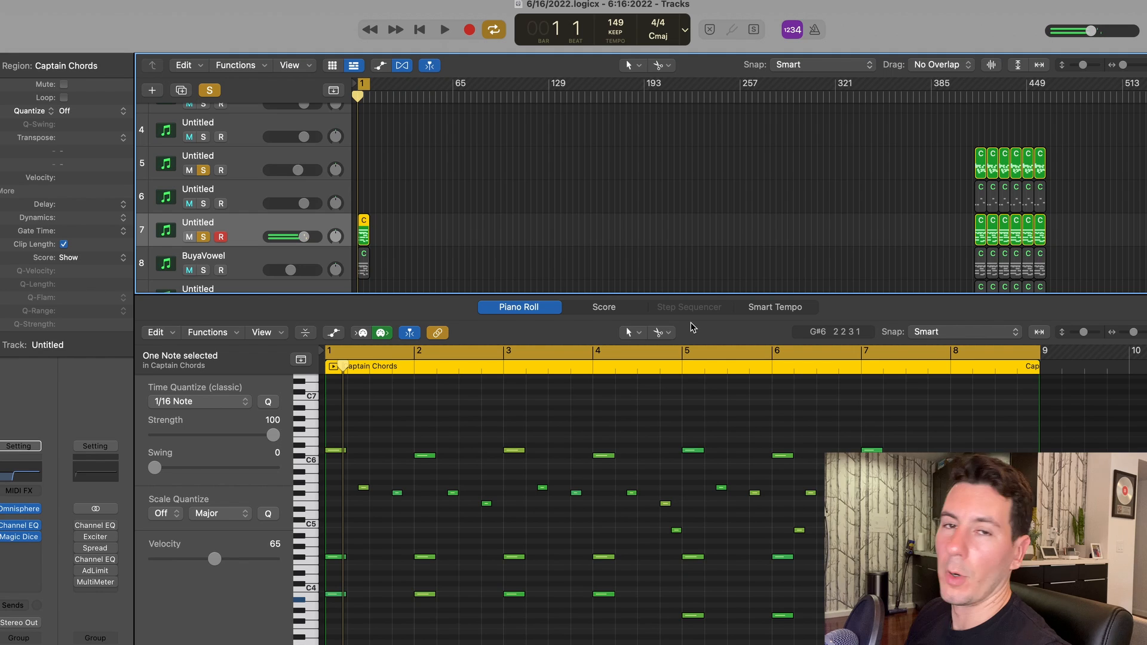
Select the upper chord notes in the Piano Roll for removal
click(203, 256)
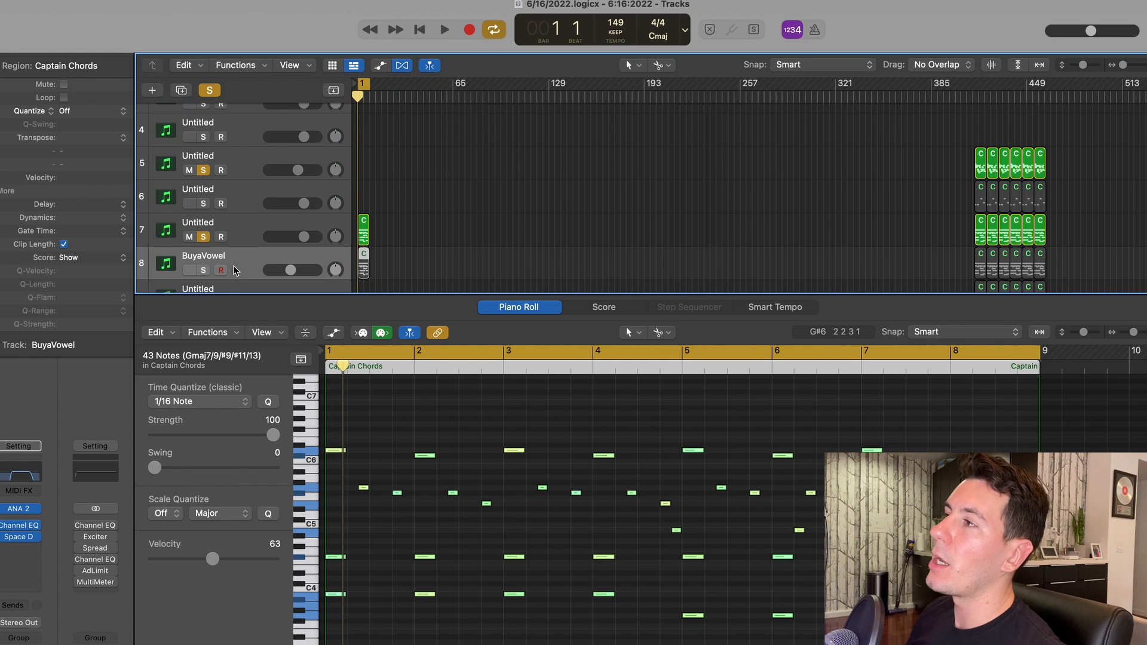
mouse_move(245, 275)
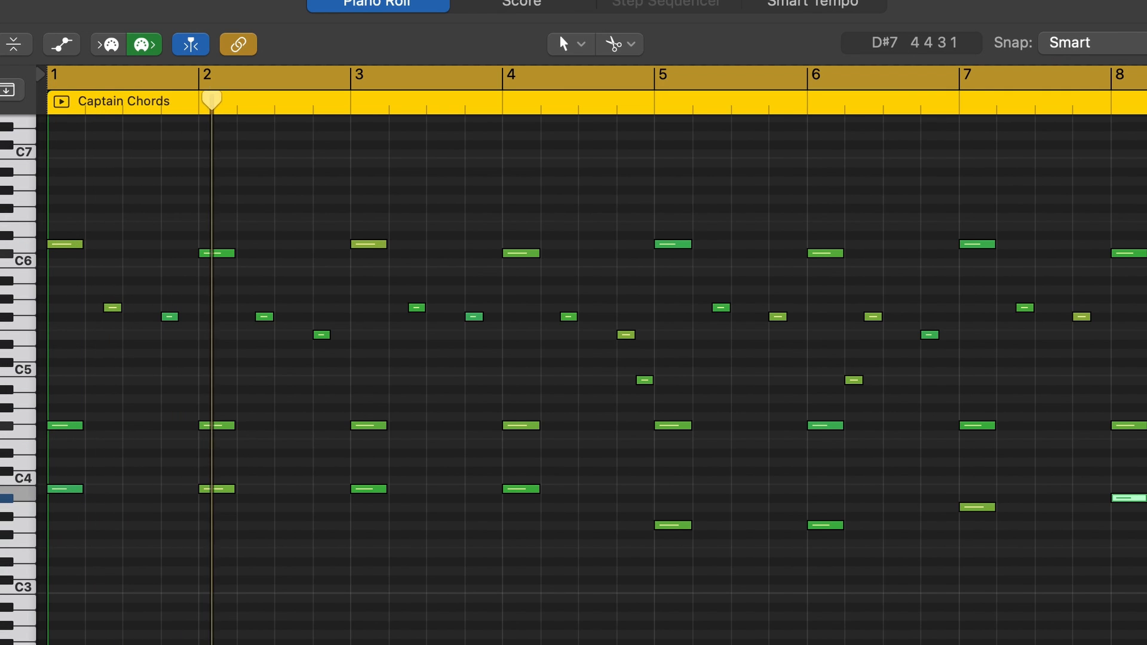
click(401, 99)
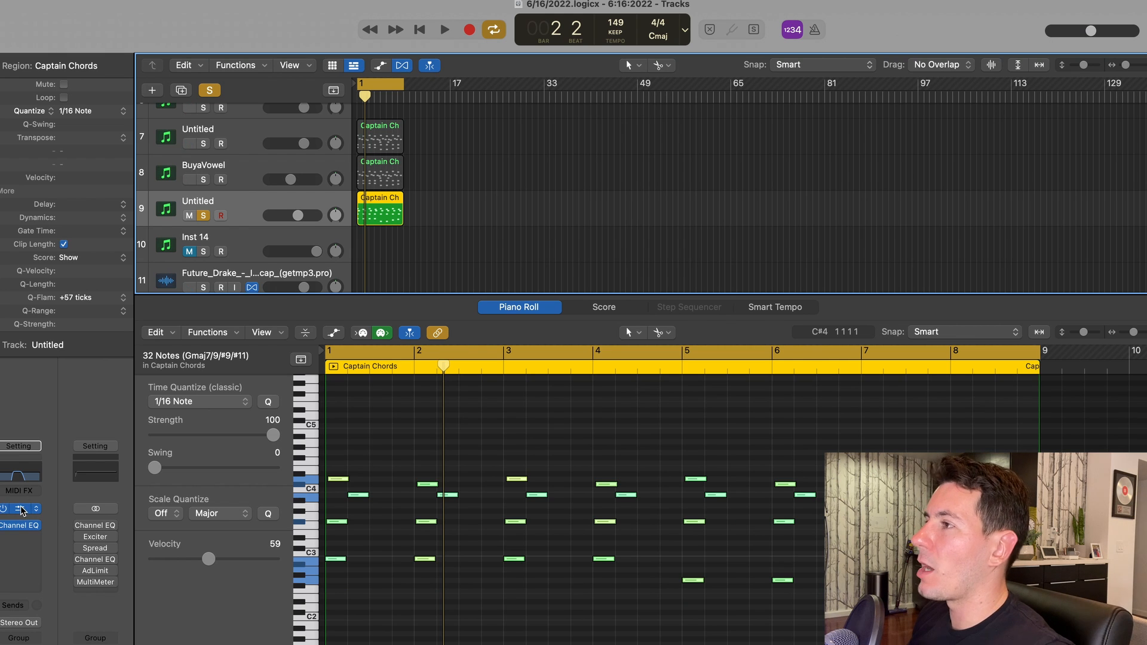
mouse_move(531, 503)
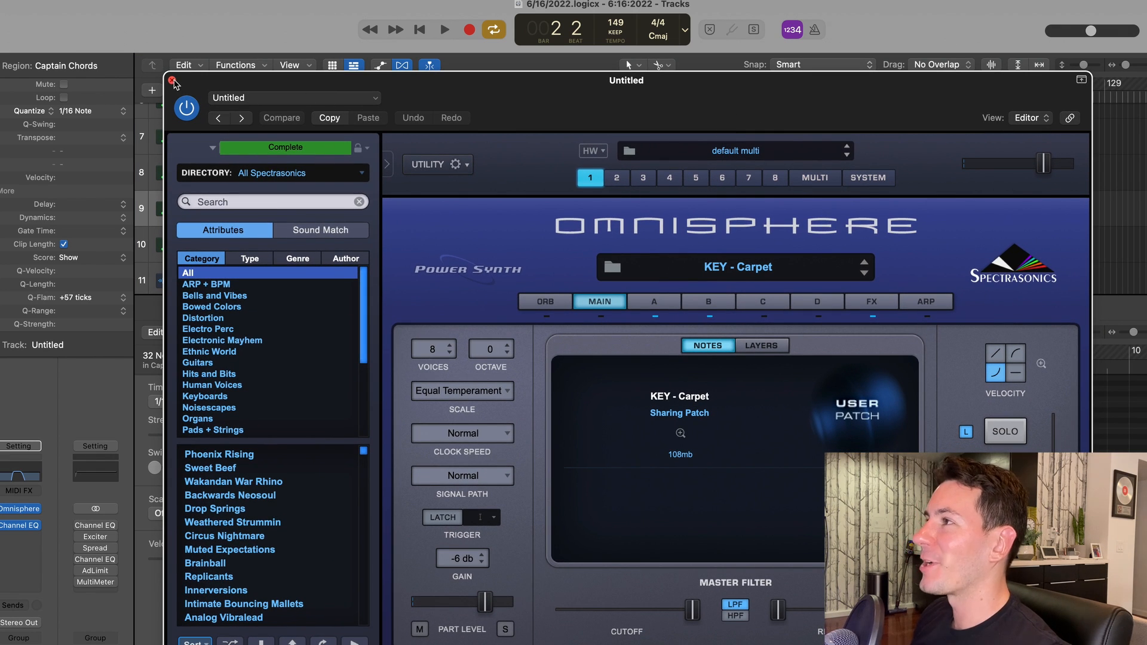
Close Omnisphere and open the Captain Chords region's notes for editing
click(172, 81)
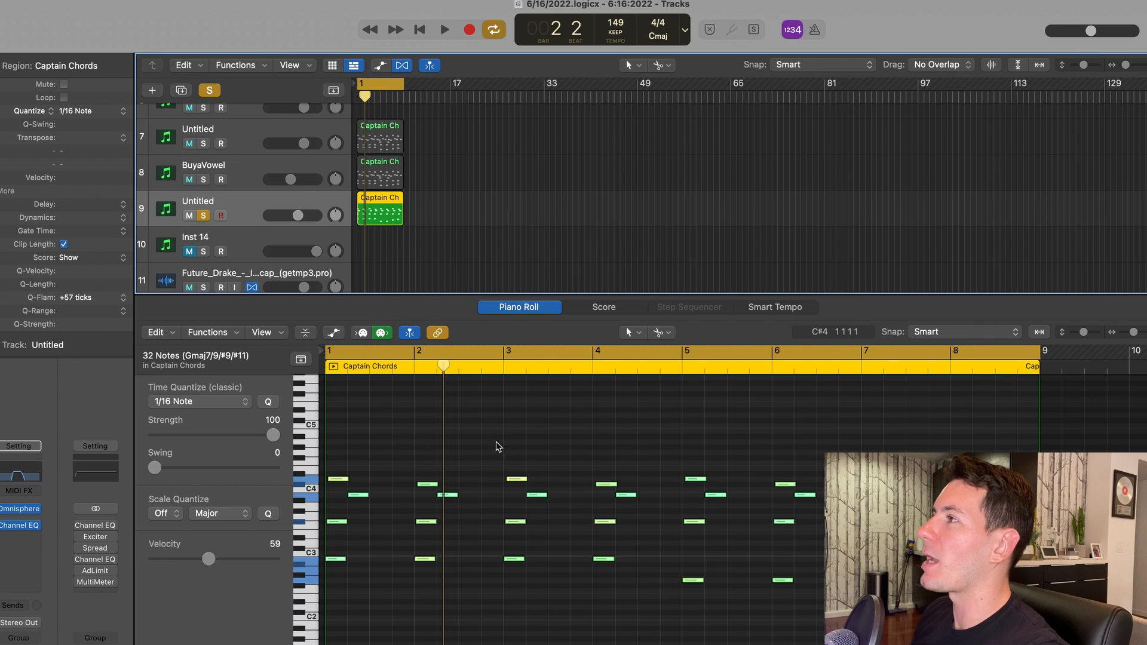
mouse_move(338, 590)
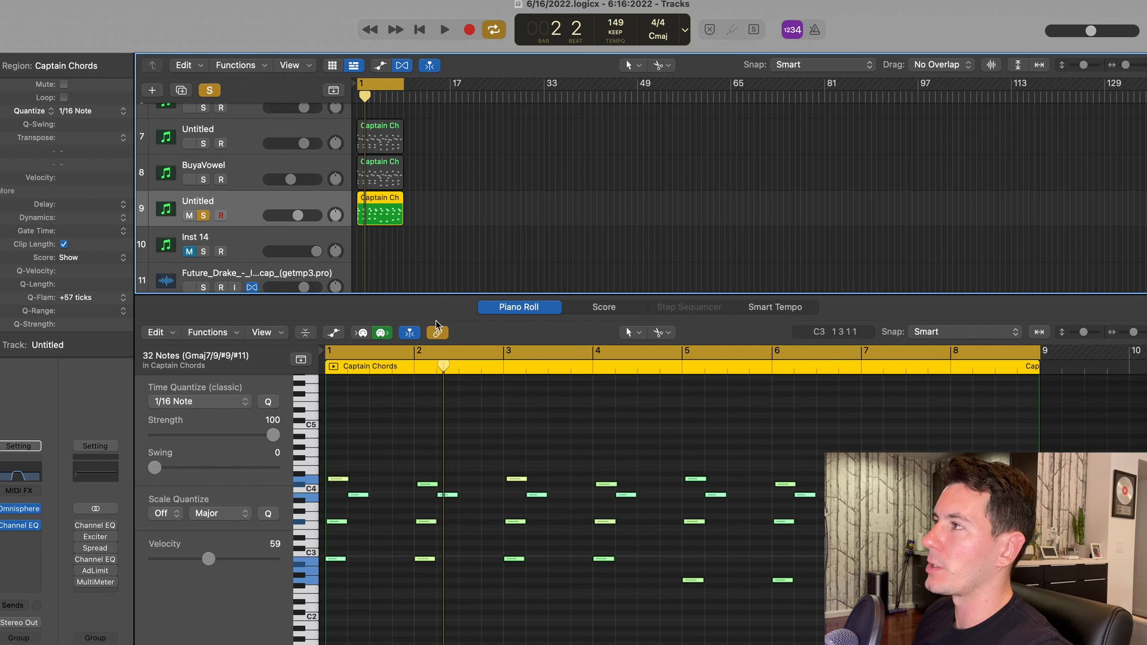
click(445, 28)
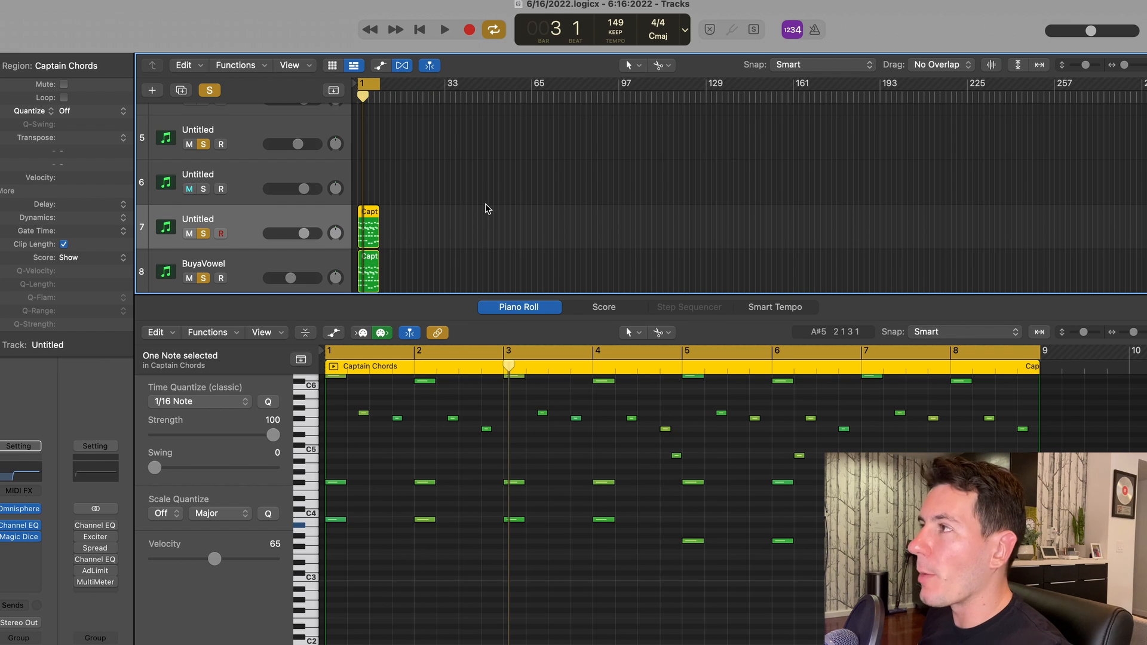
click(188, 189)
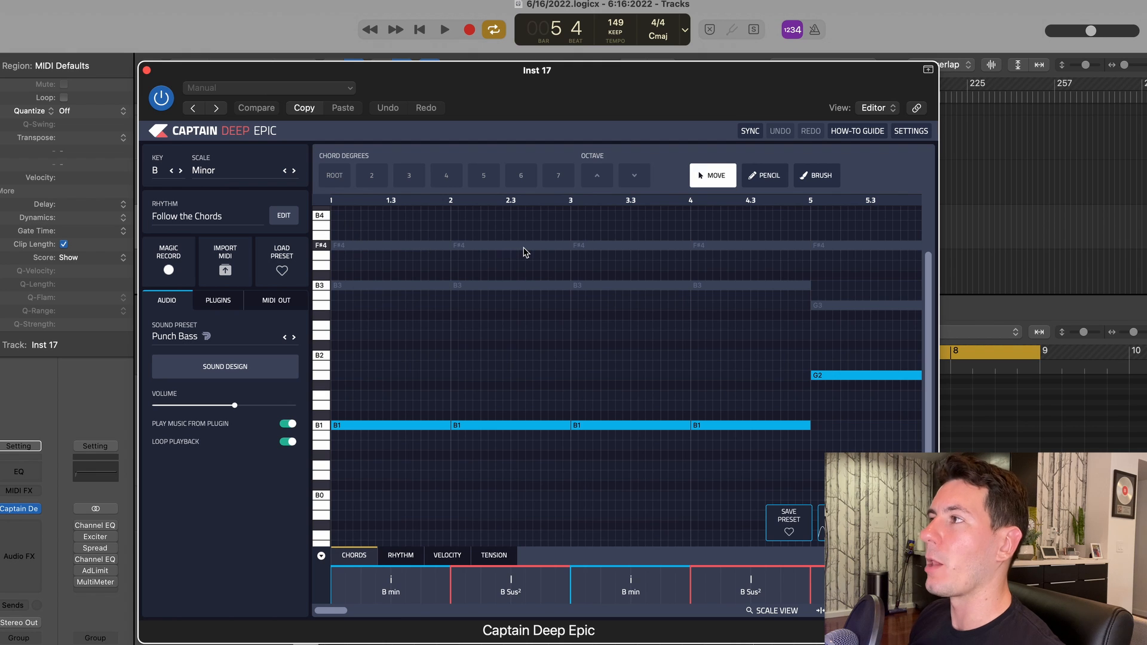
mouse_move(393, 331)
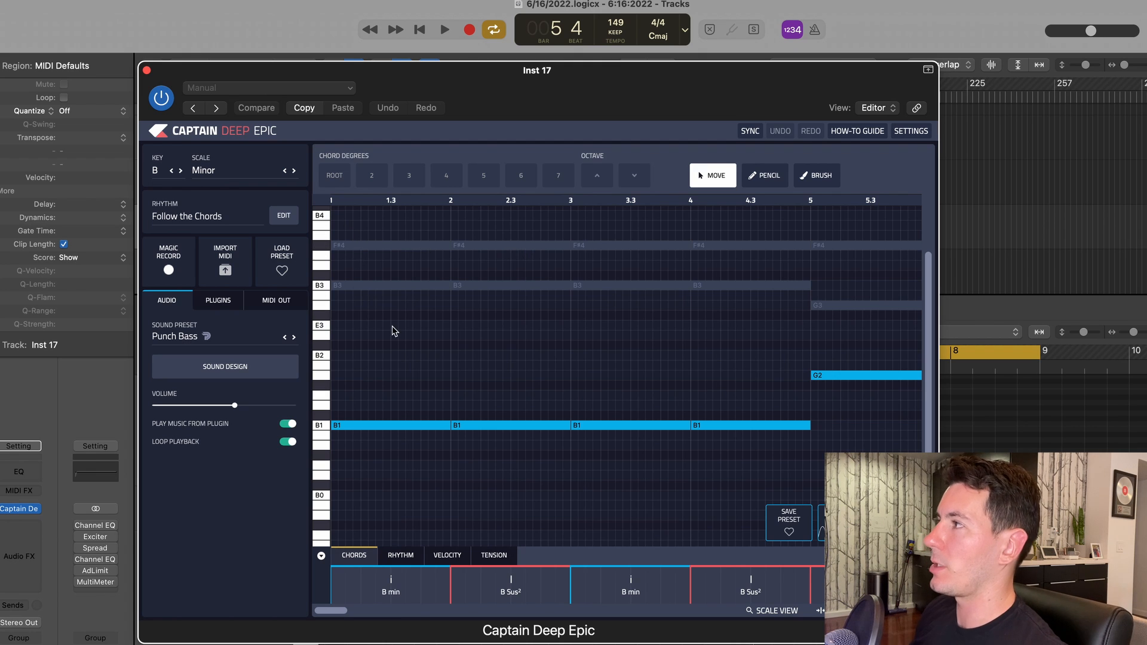
scroll(down, 3)
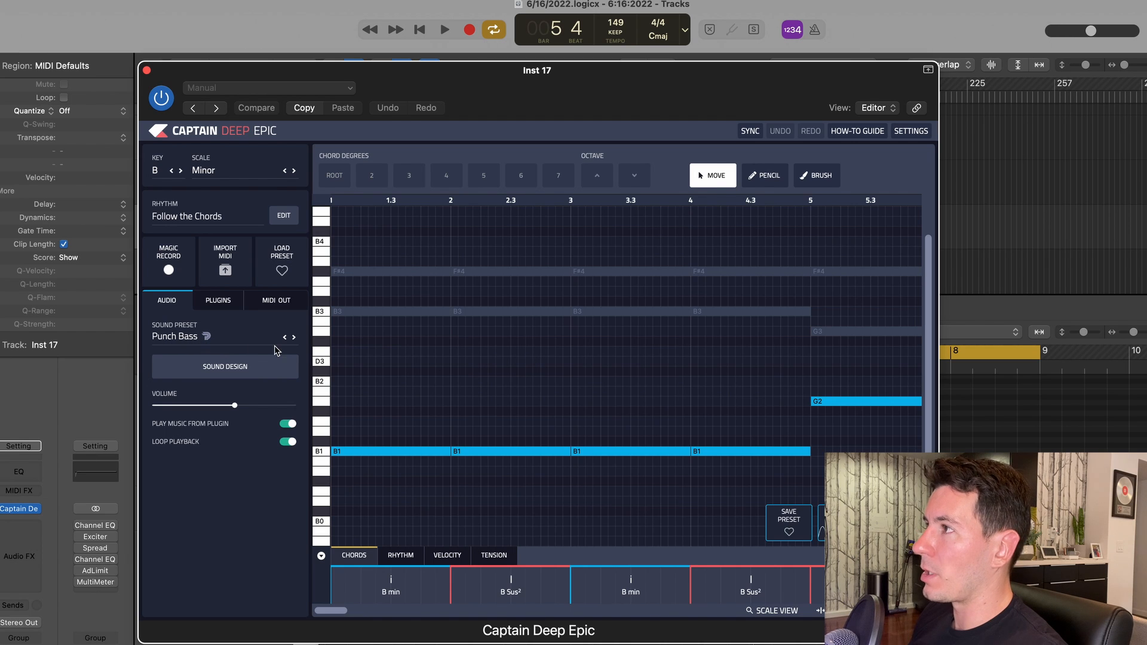
mouse_move(481, 370)
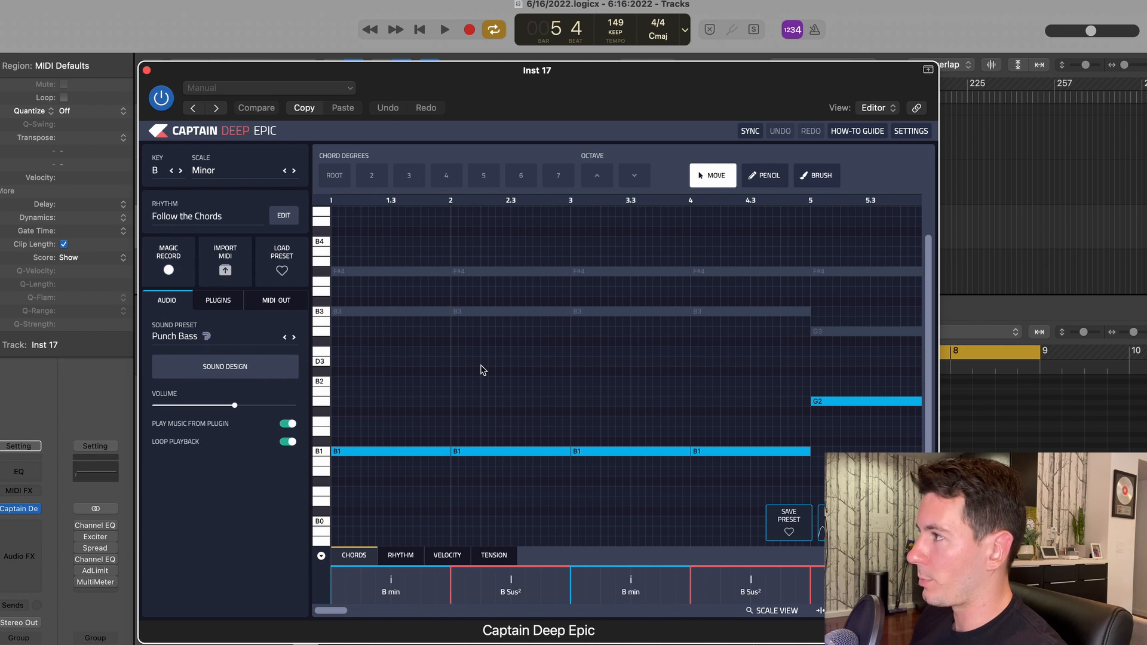
click(445, 29)
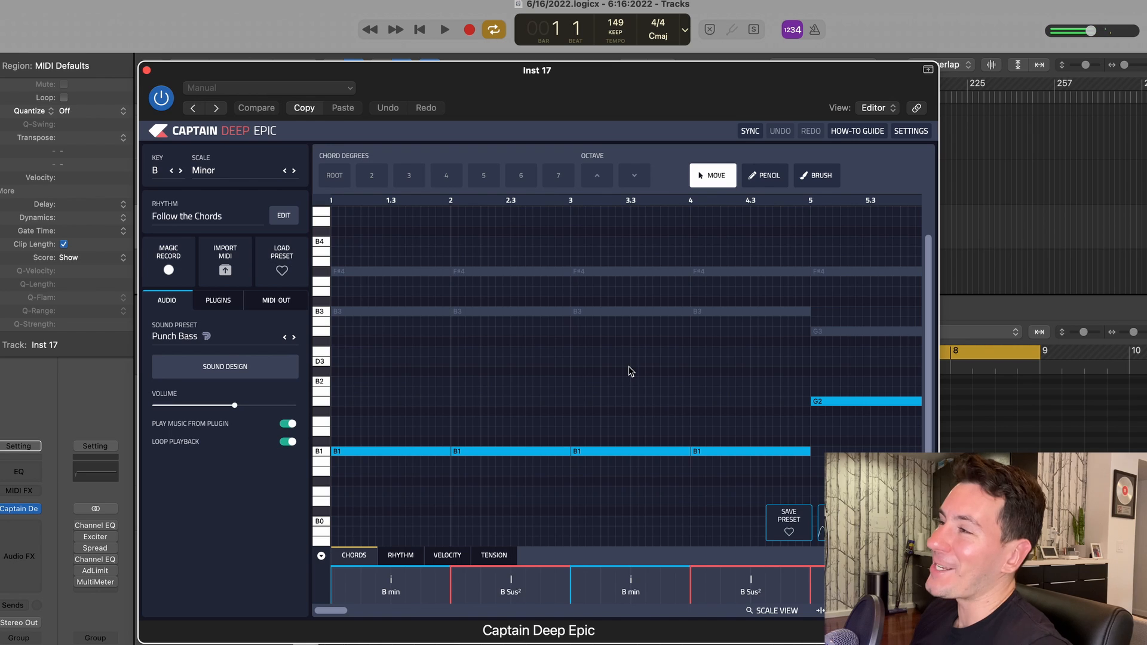
mouse_move(403, 234)
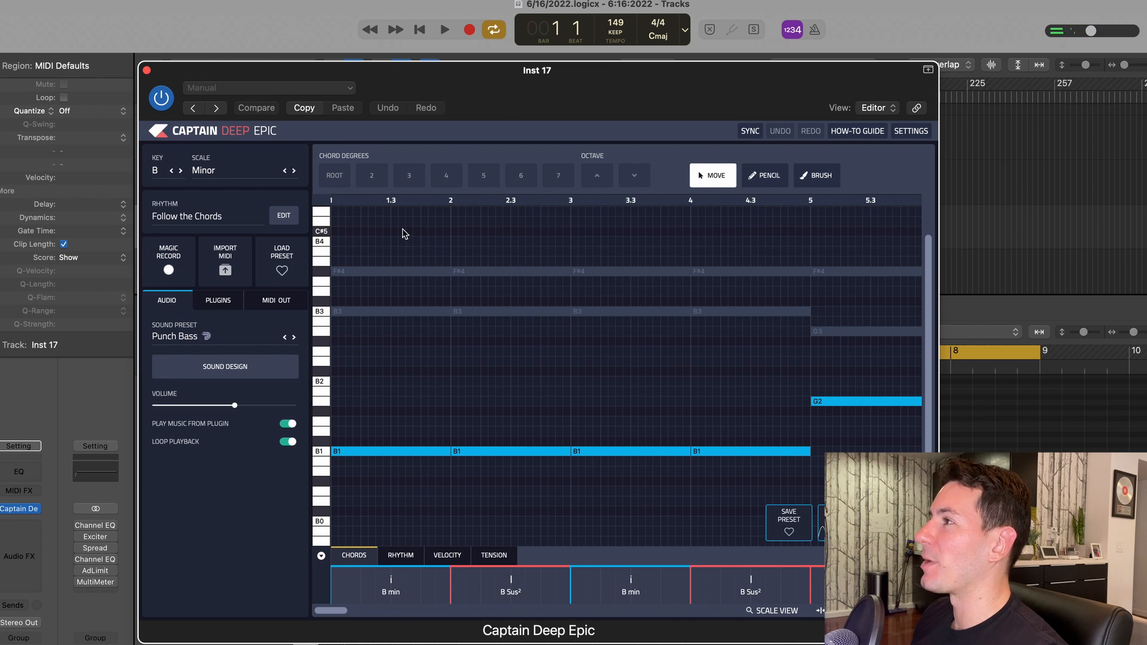
mouse_move(506, 115)
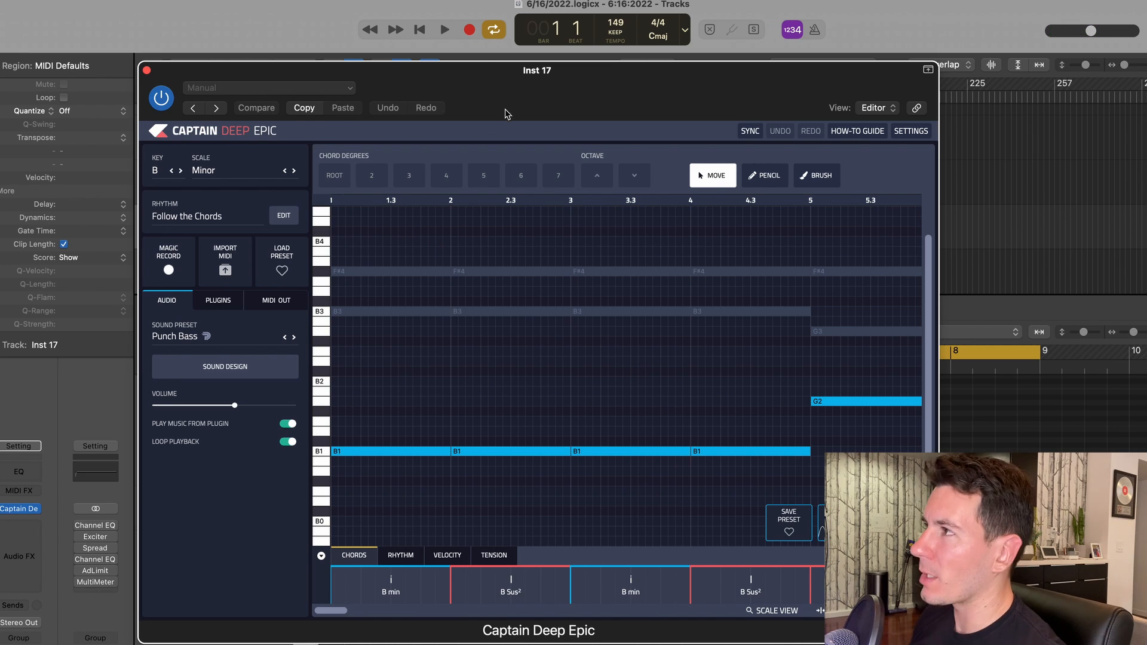
mouse_move(517, 191)
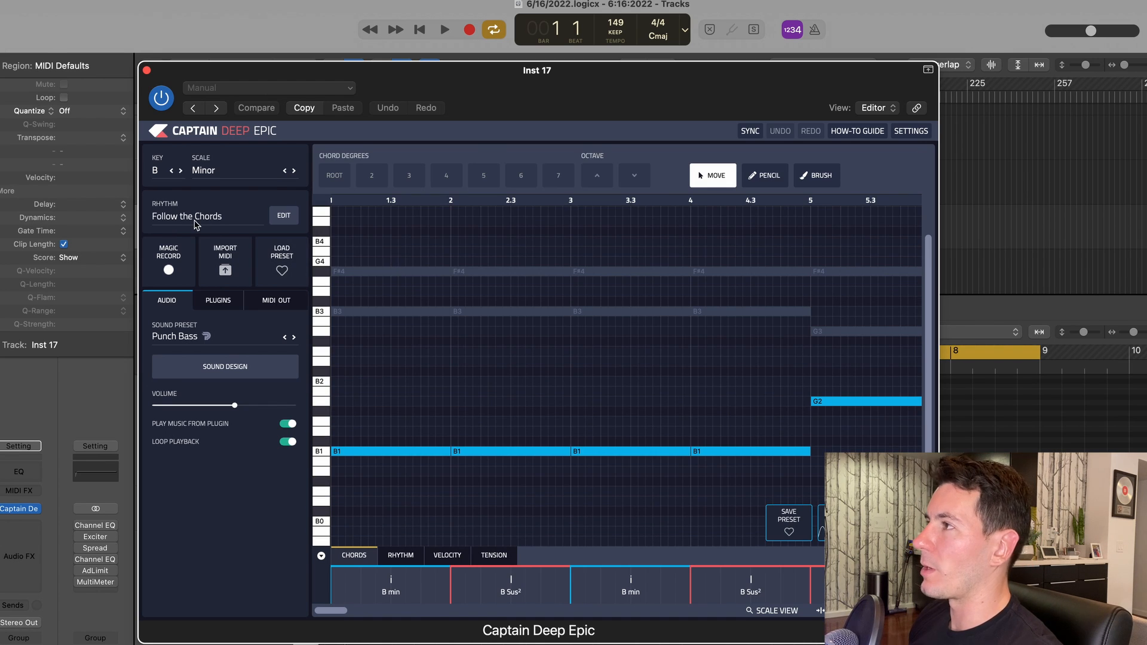
Open the bass rhythm editor and its list of preset banks
click(284, 215)
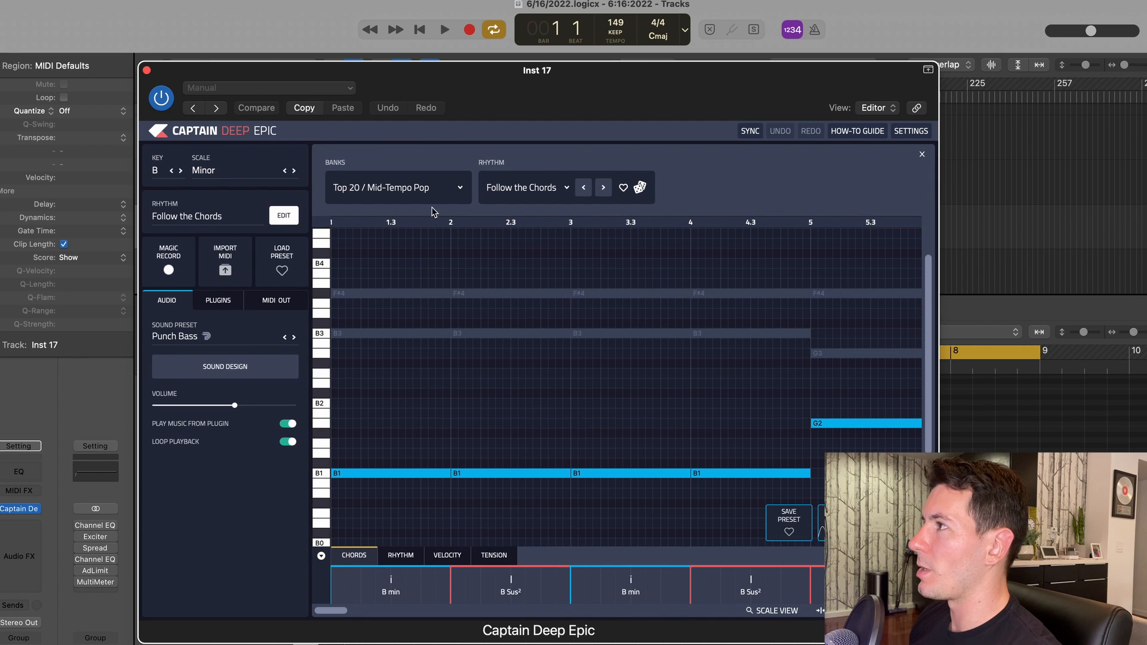
click(397, 188)
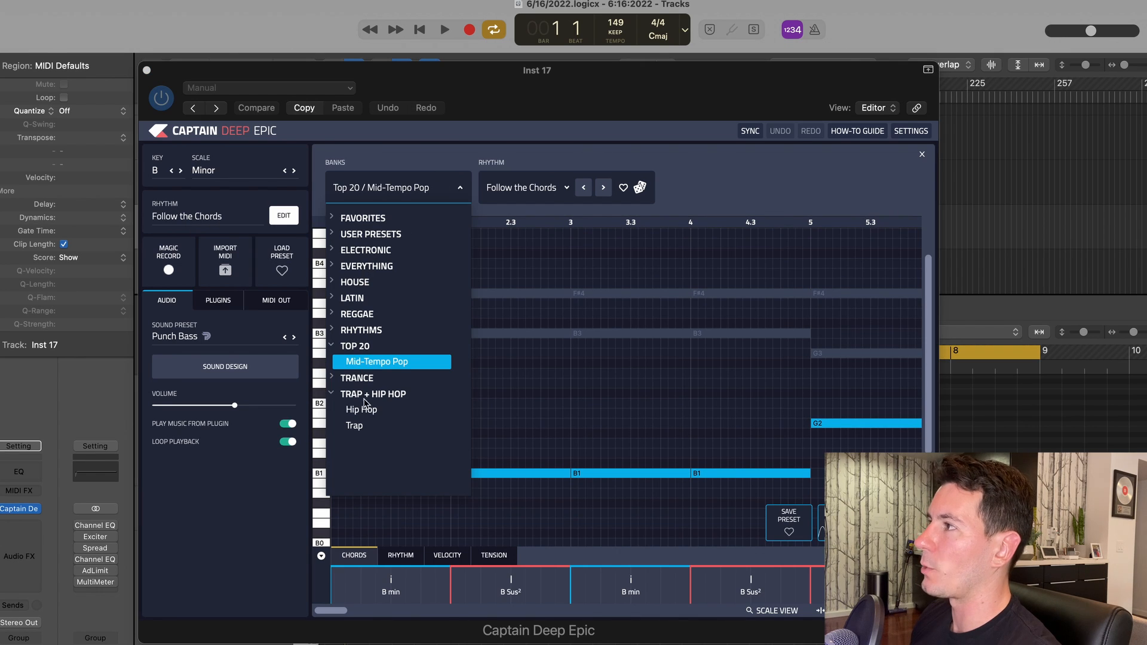
mouse_move(410, 361)
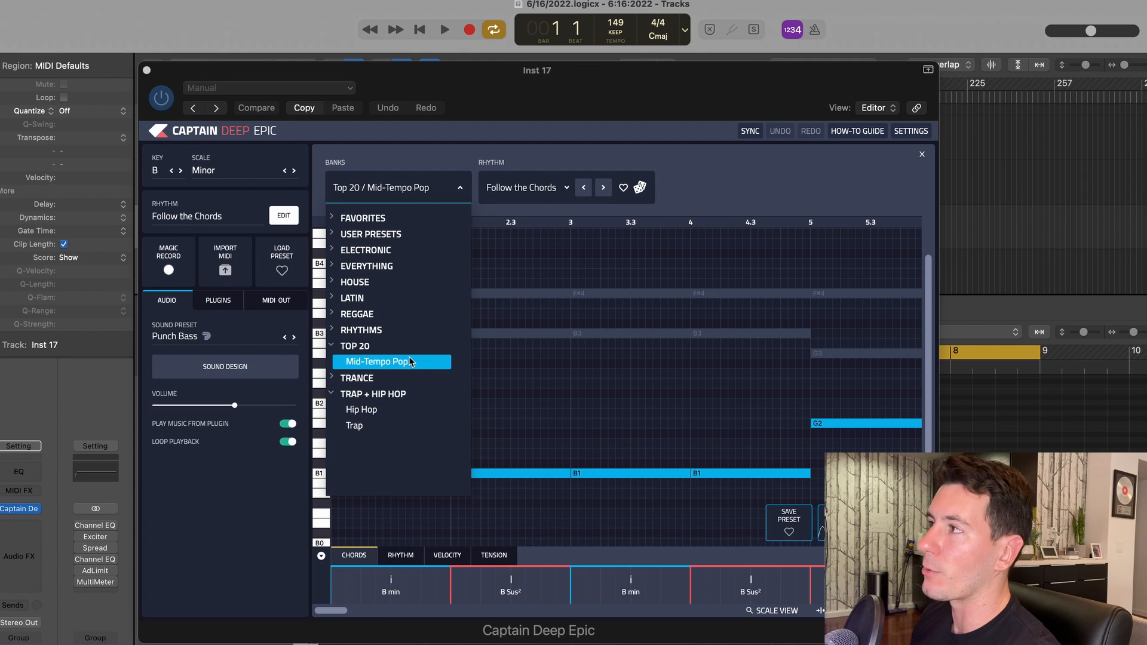
mouse_move(582, 186)
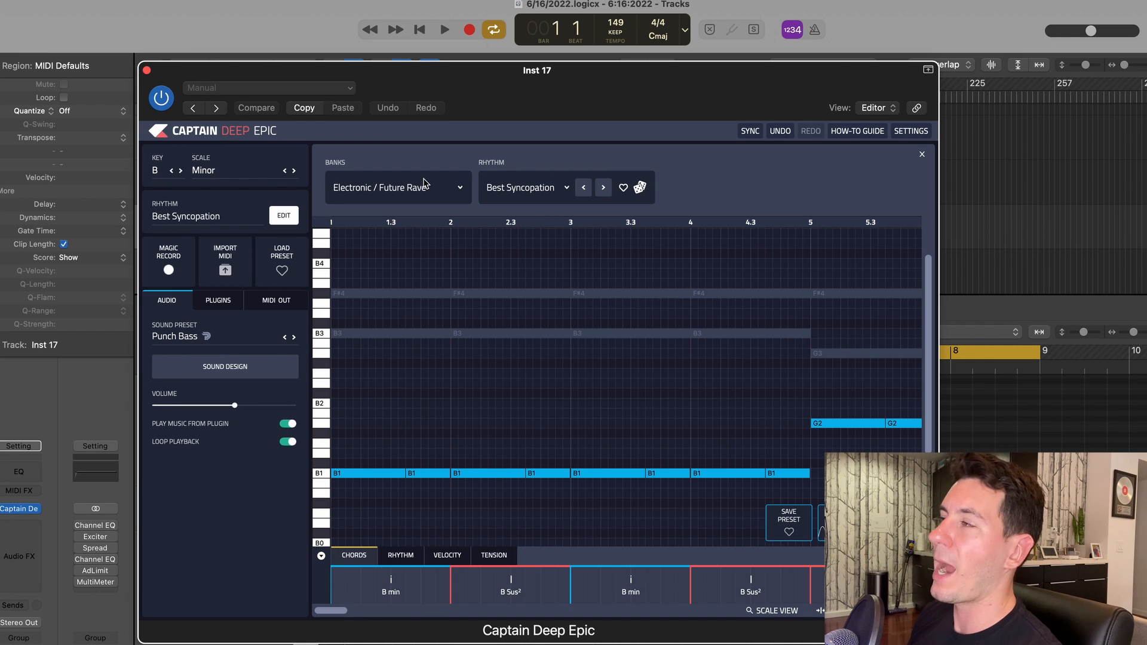
Audition the Psytrance bank rhythms Psytrance 1 v8 and Psytrance 2 v1 on the bass
click(397, 187)
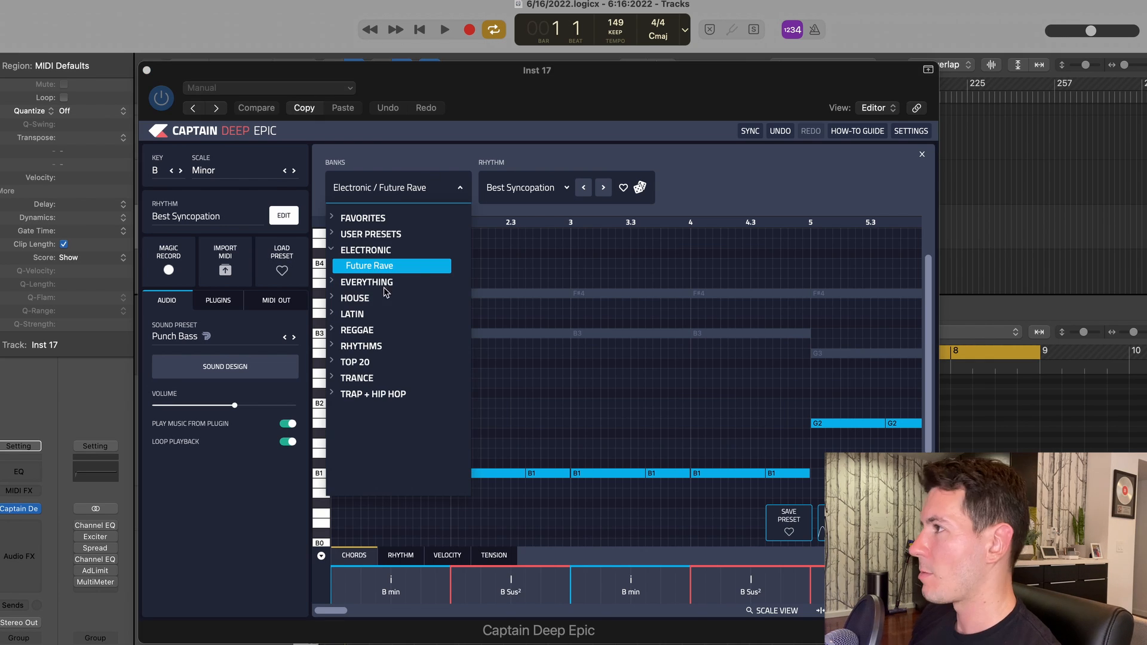
click(525, 187)
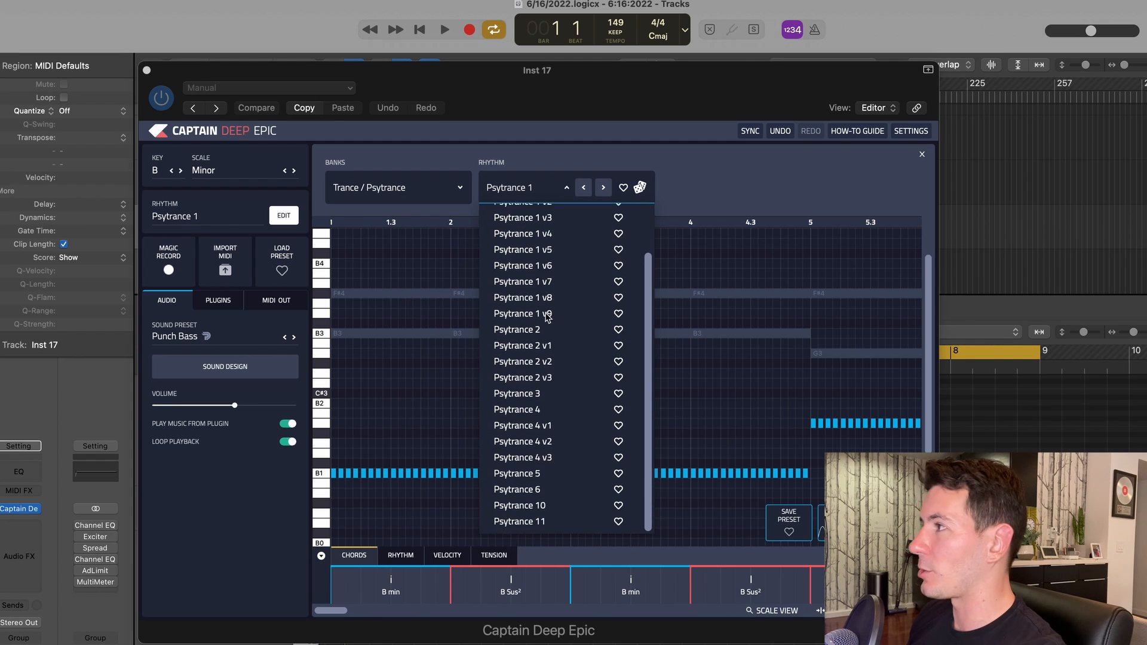
mouse_move(535, 300)
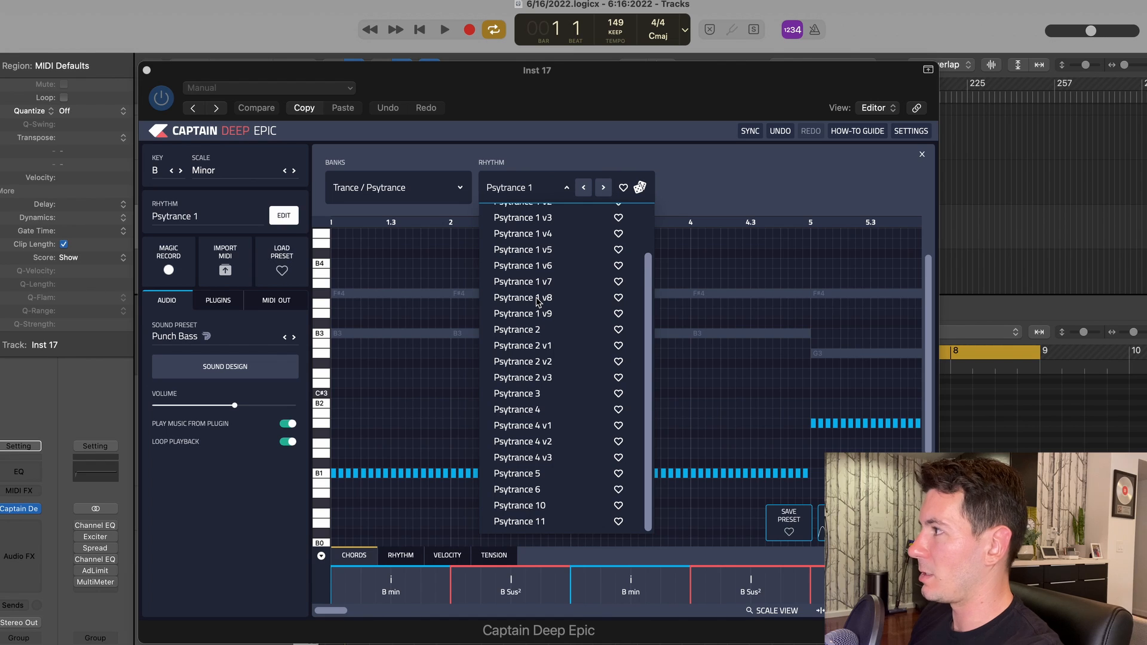
click(522, 297)
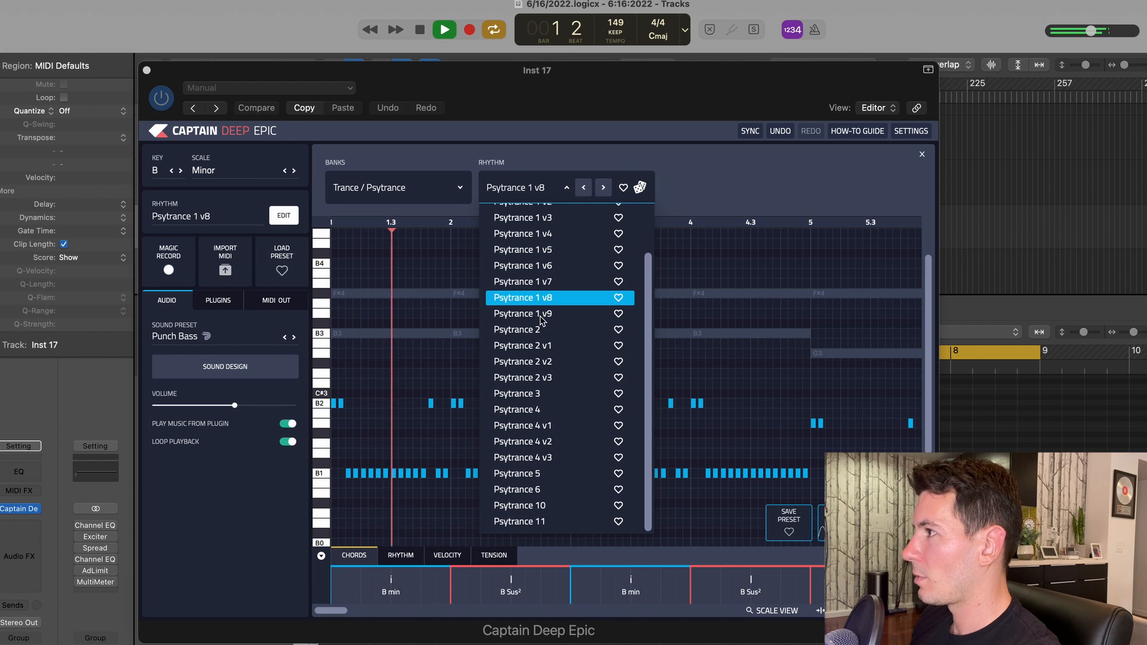
click(522, 346)
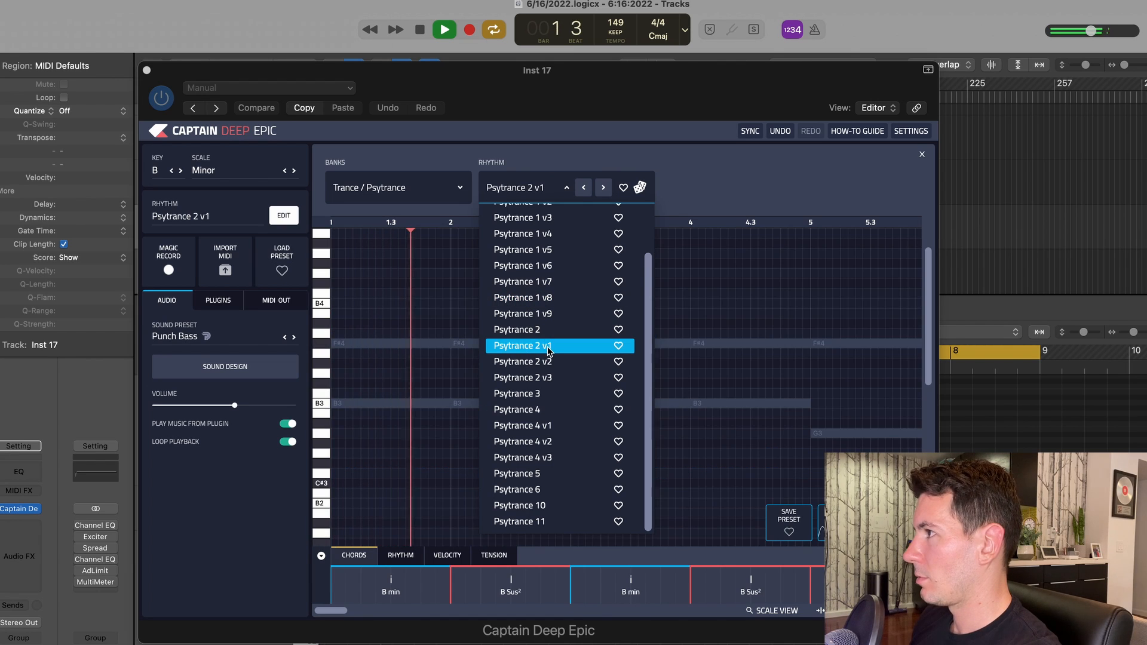
Audition Bass House 5 from the House group, then return the bass to Best Syncopation
click(522, 457)
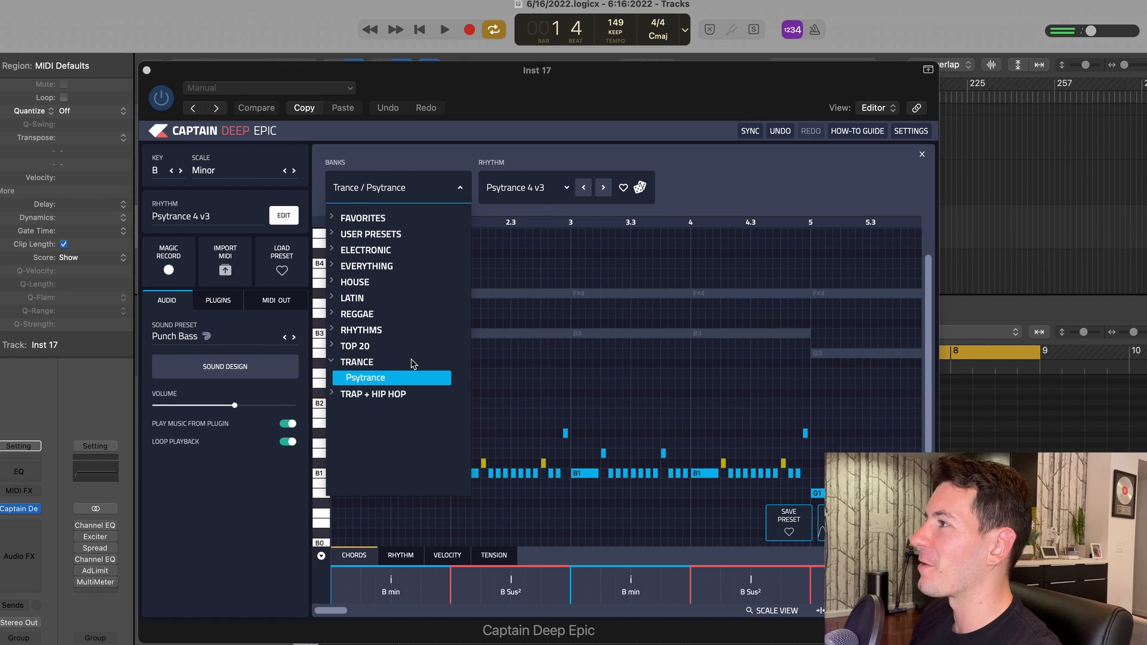
click(354, 282)
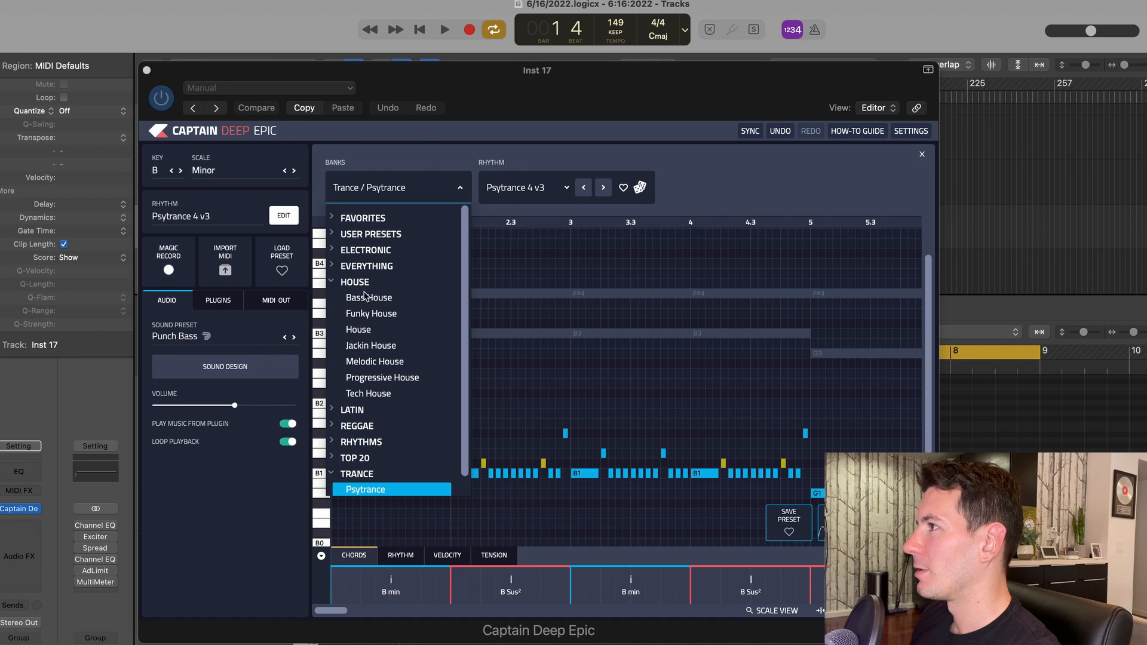
click(369, 297)
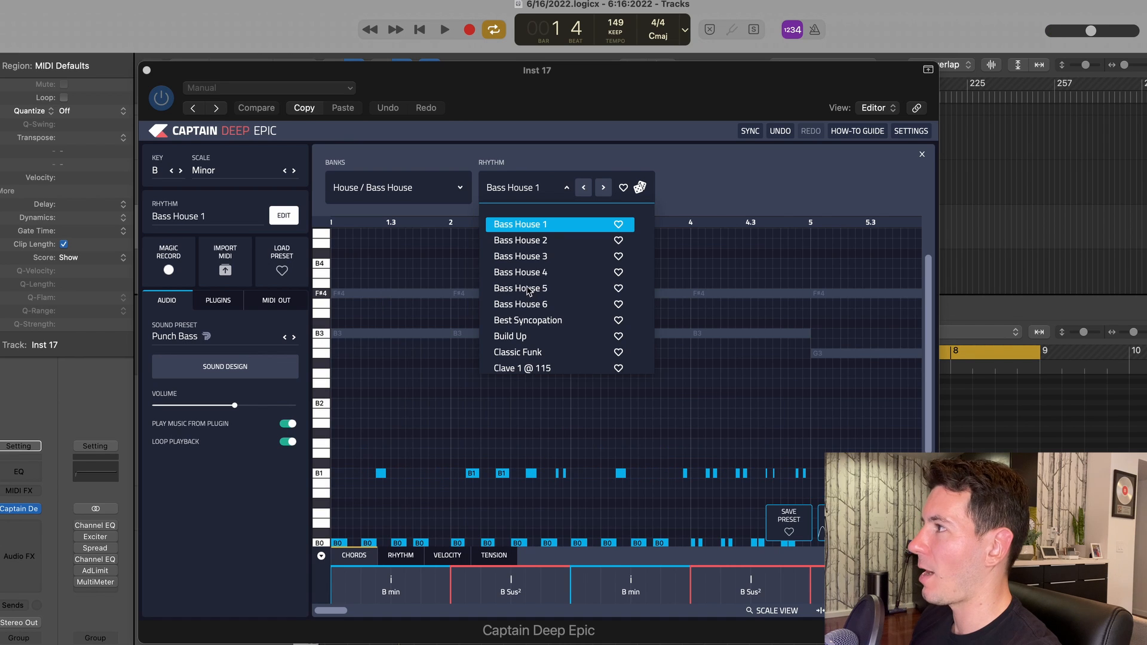
click(519, 288)
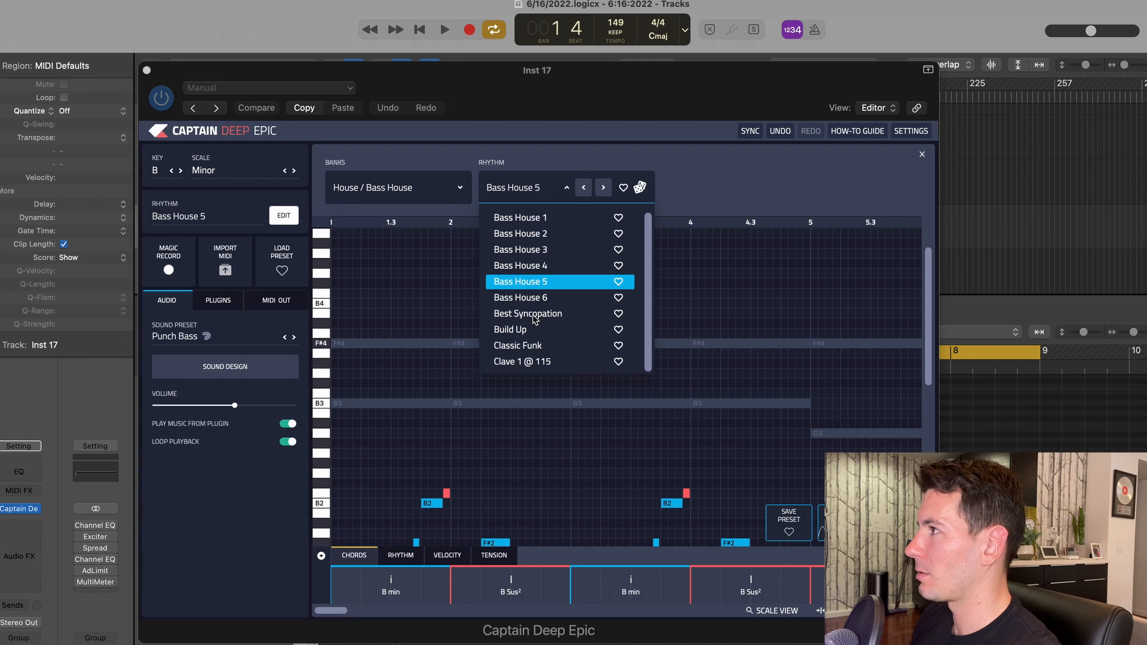
click(443, 29)
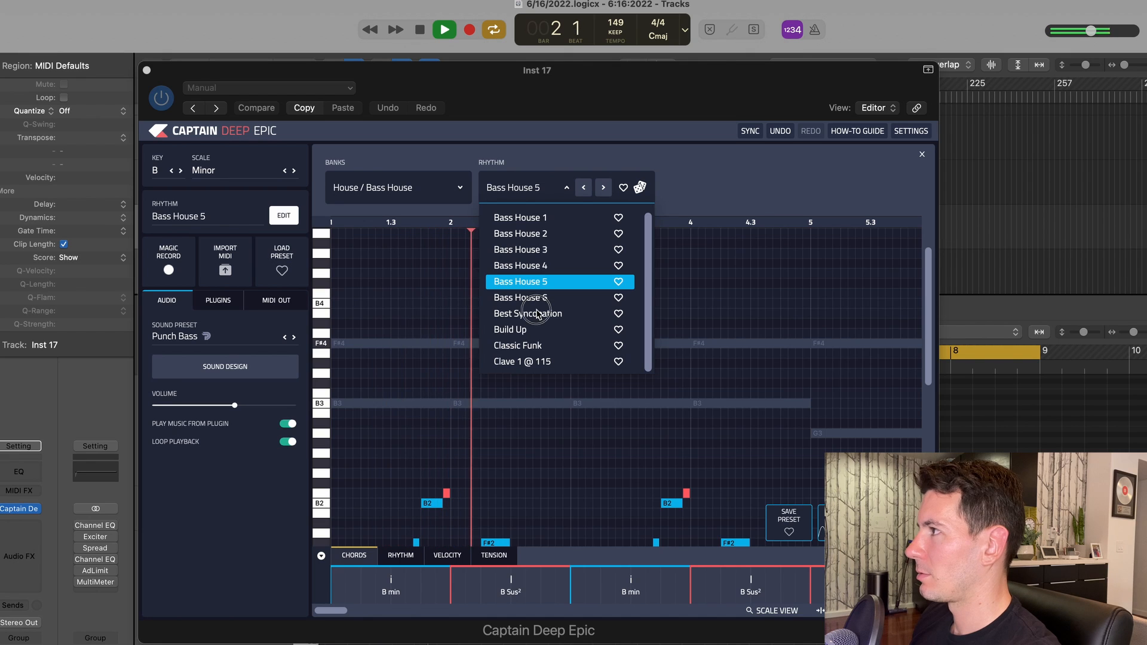
click(527, 313)
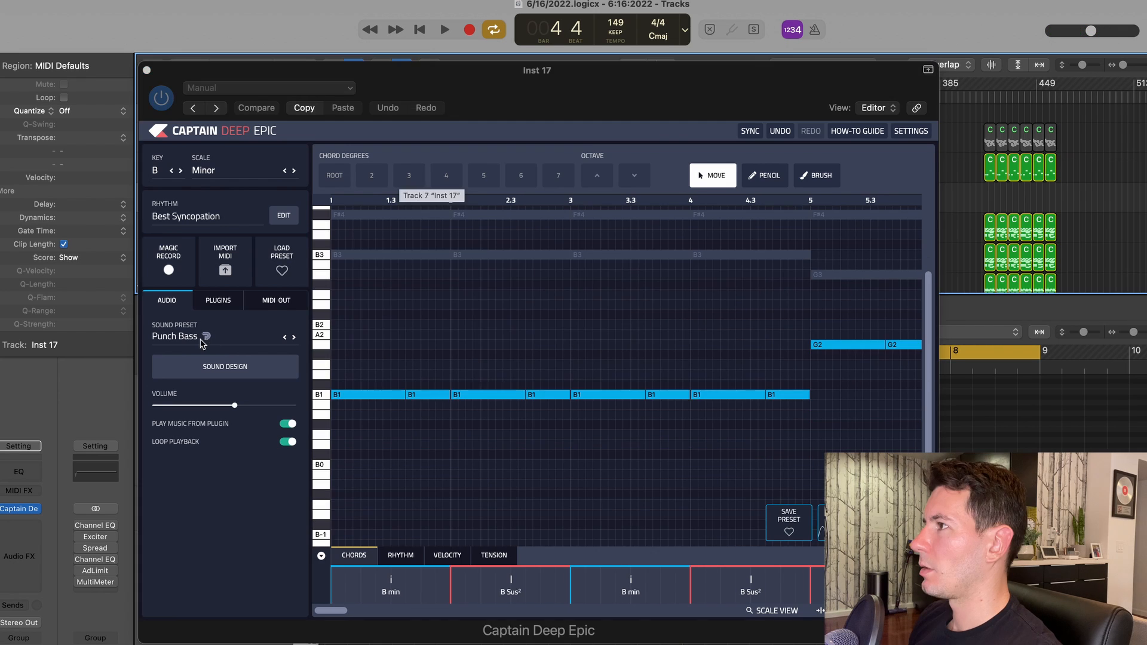
Search the Sound Preset browser for 'bass' presets
click(176, 336)
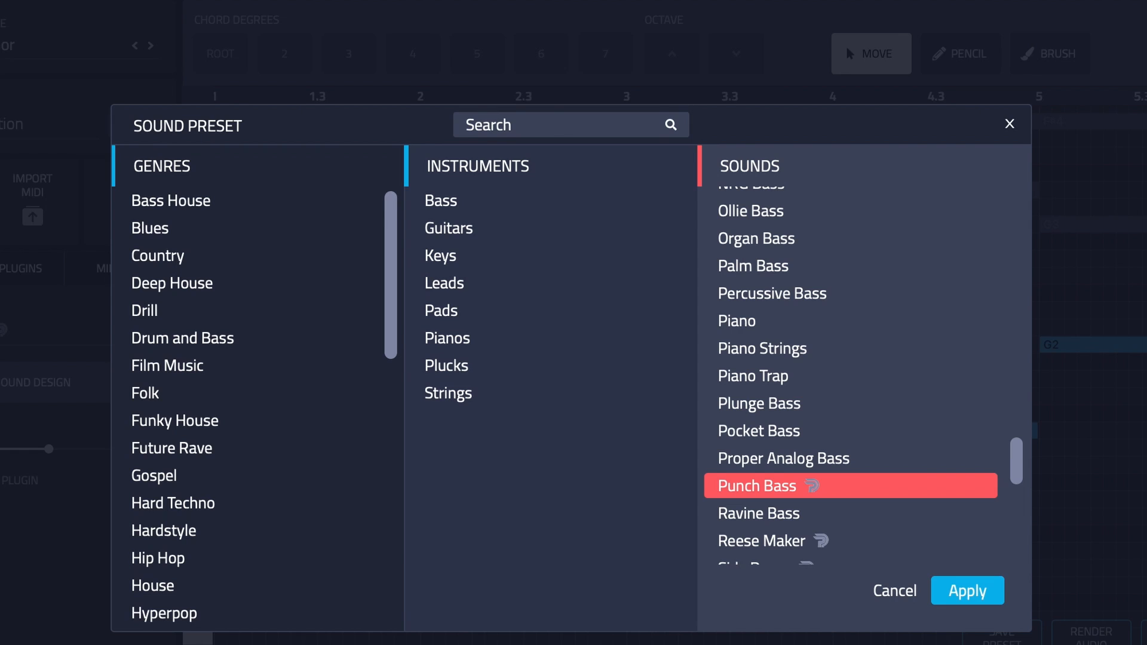
mouse_move(166, 303)
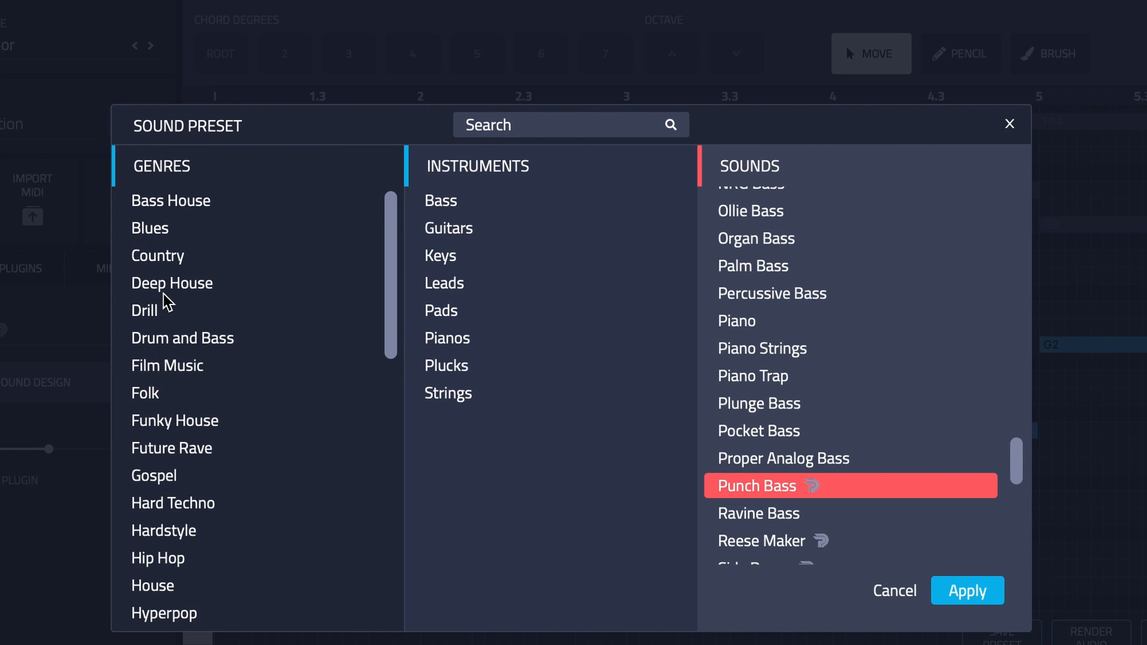
mouse_move(825, 255)
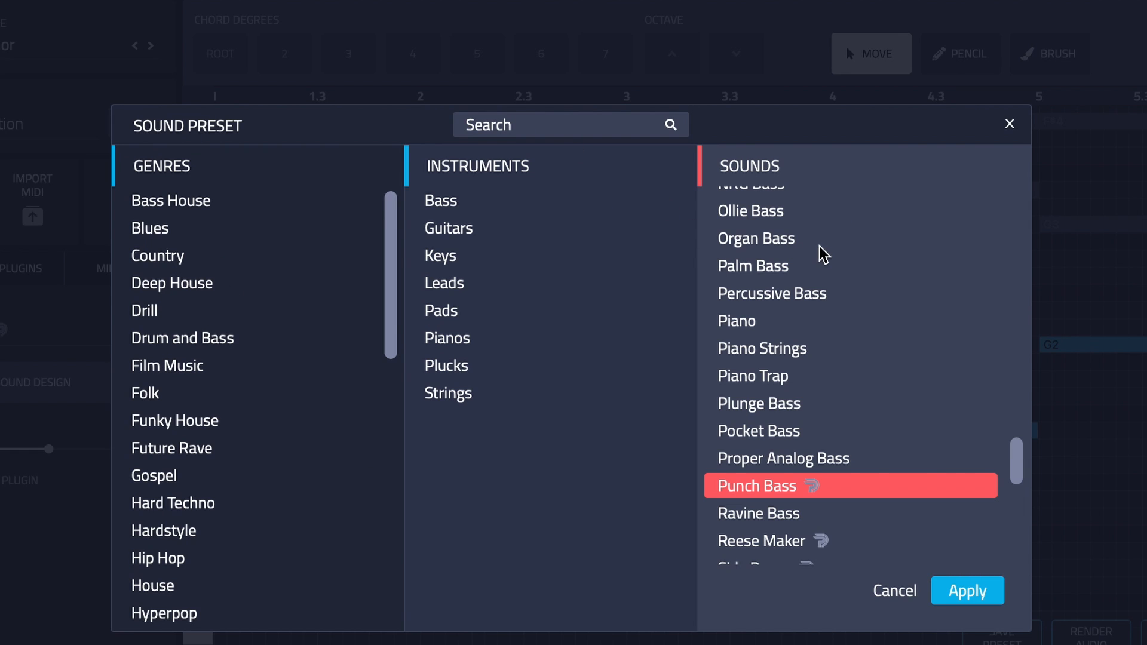
scroll(down, 3)
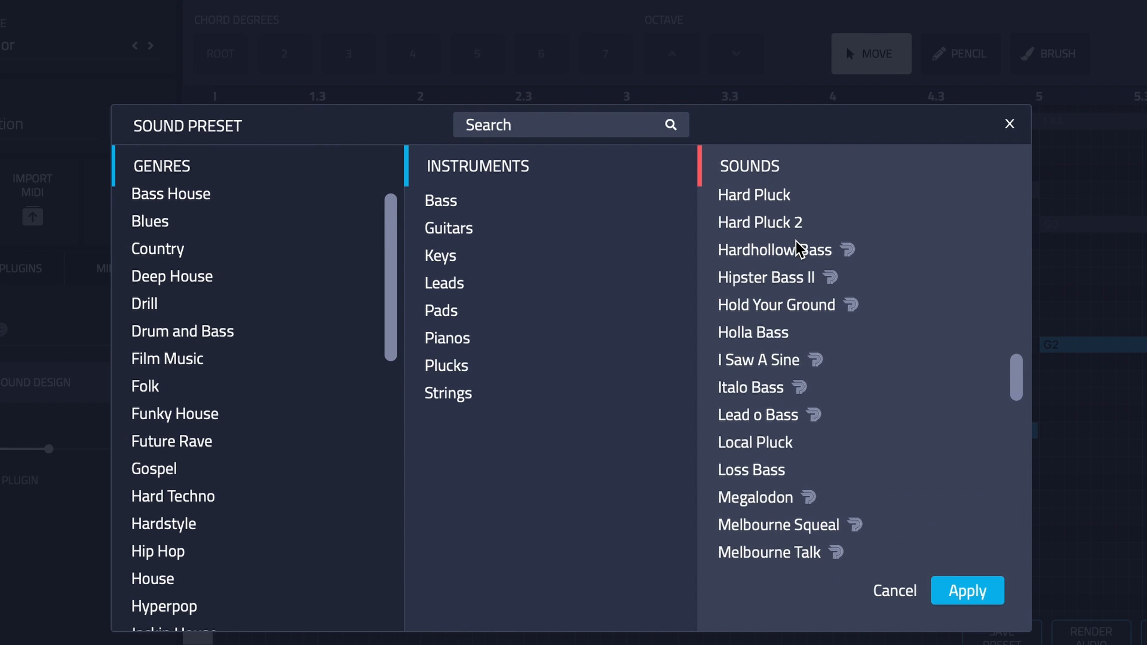
scroll(down, 3)
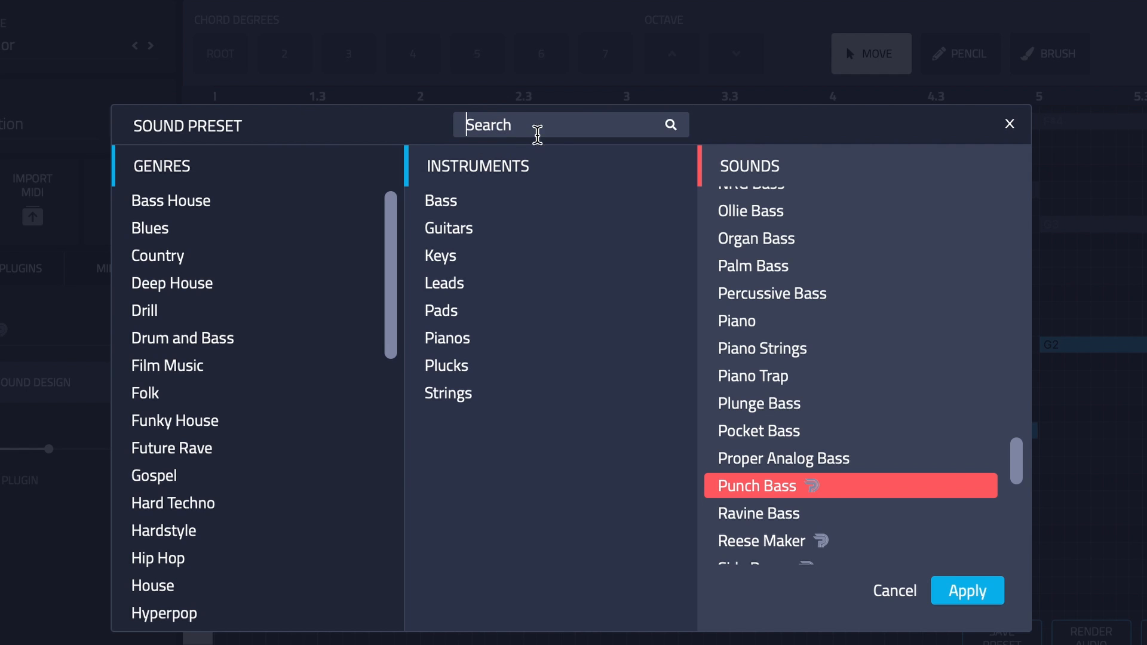
mouse_move(556, 135)
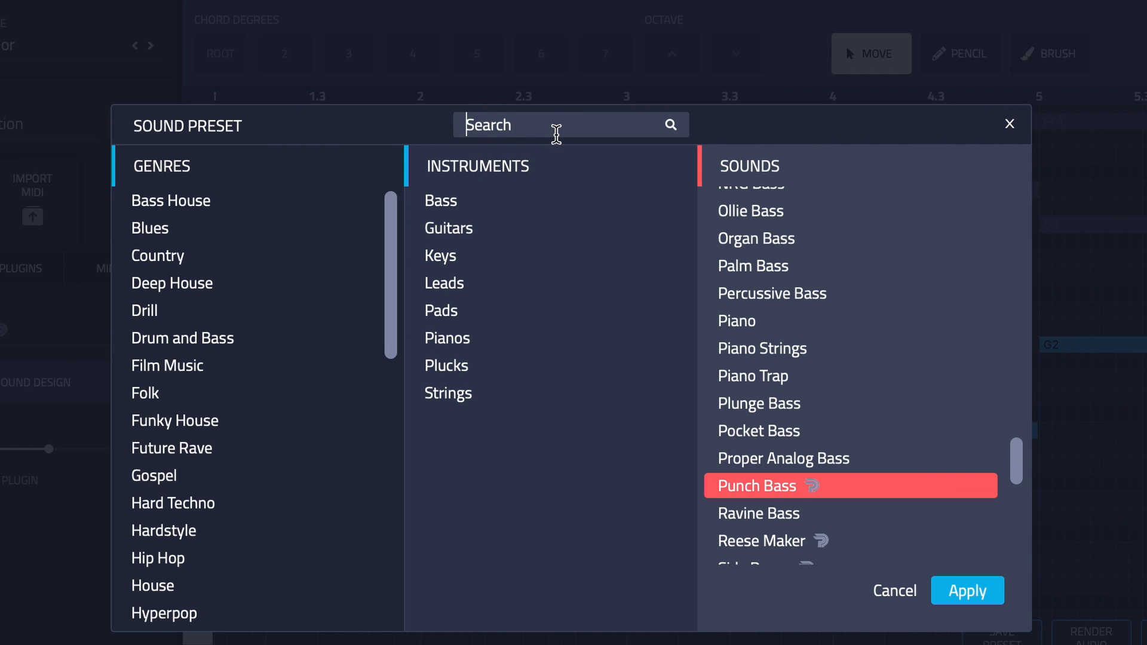
text(bass)
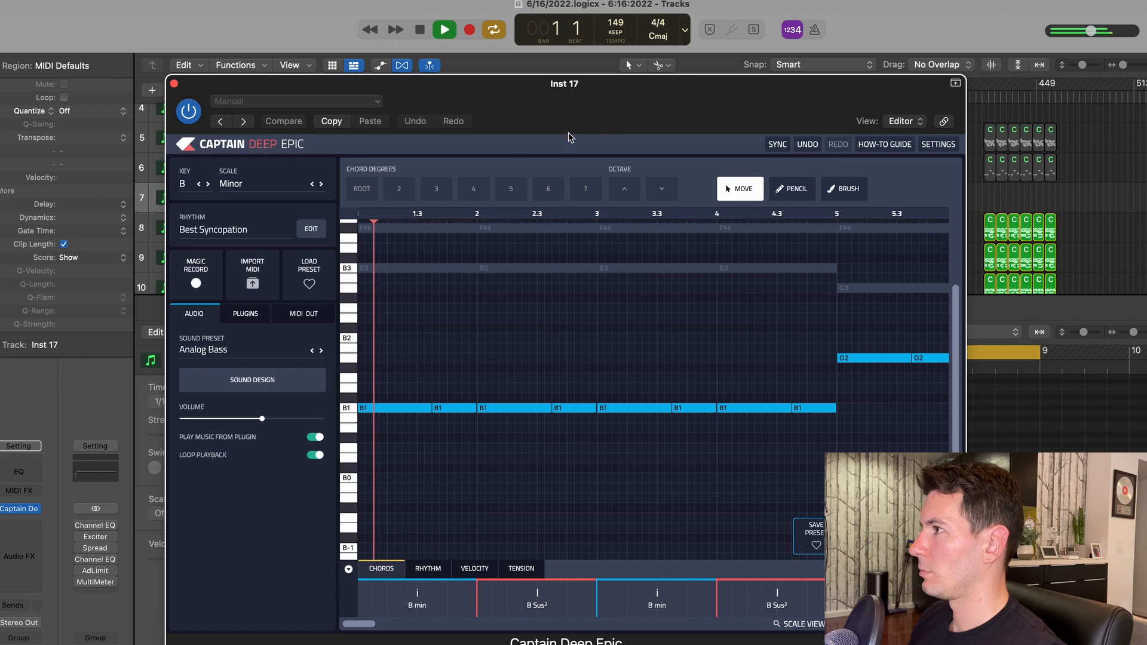
Step through the bass presets until Bass Piano replaces Punch Bass, and play it back
click(320, 350)
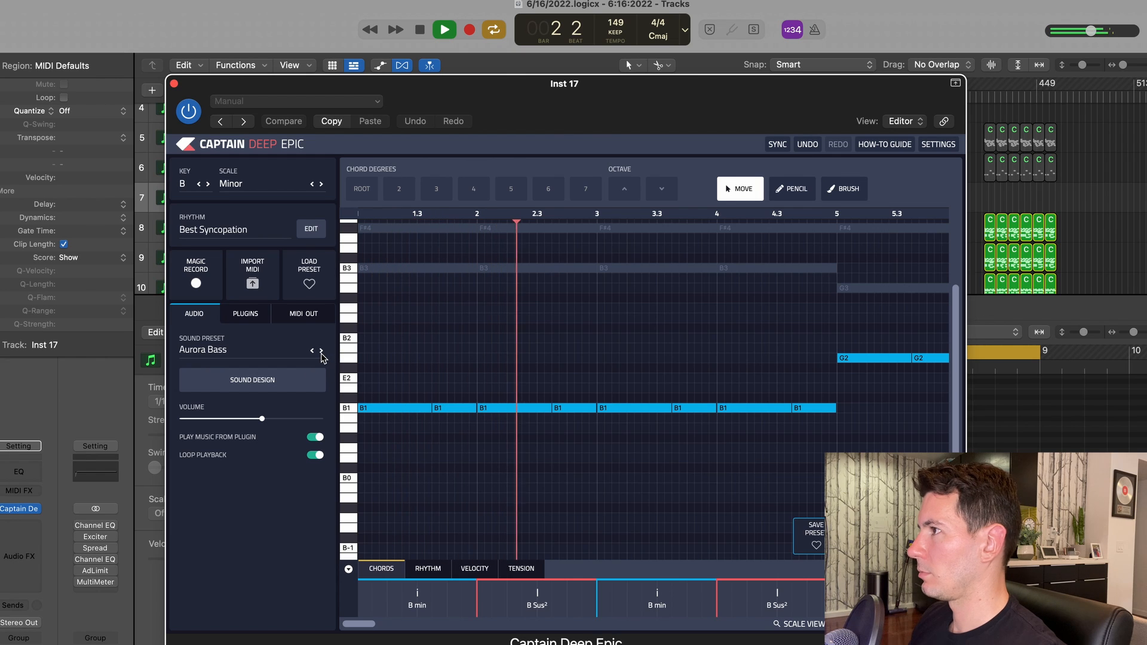
click(321, 350)
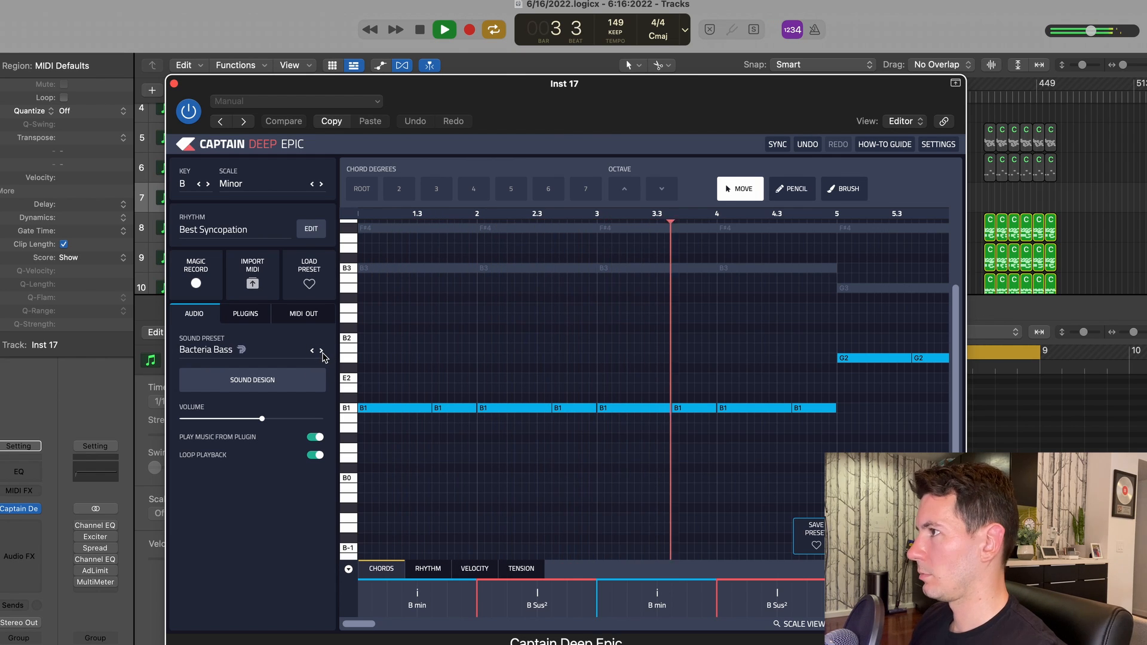
click(320, 350)
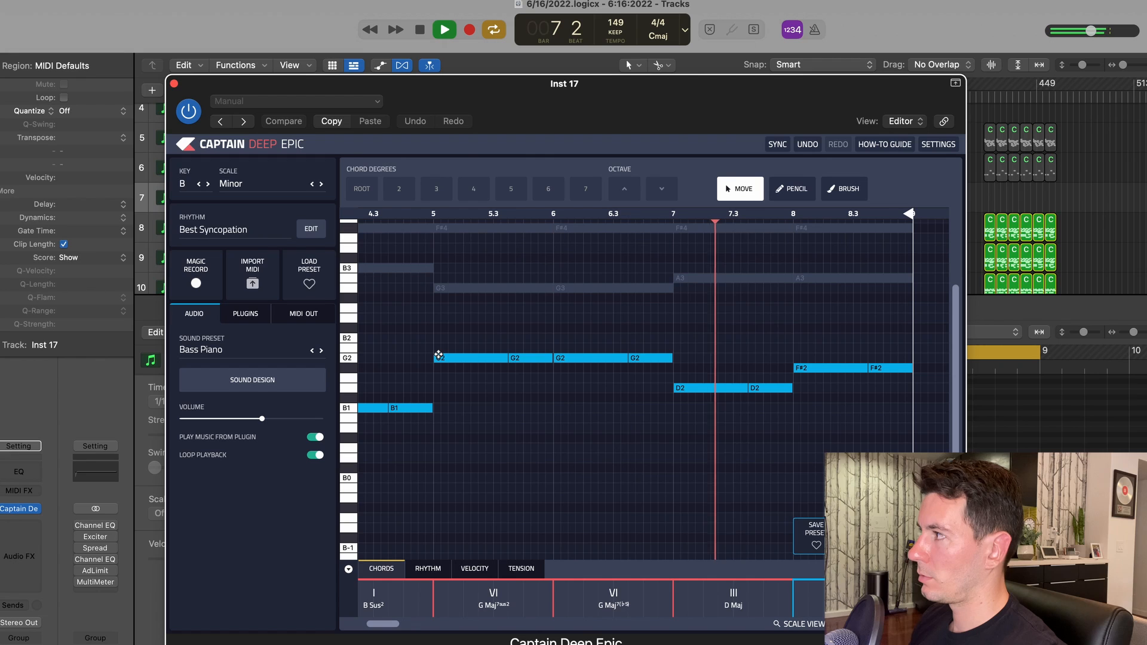
click(443, 29)
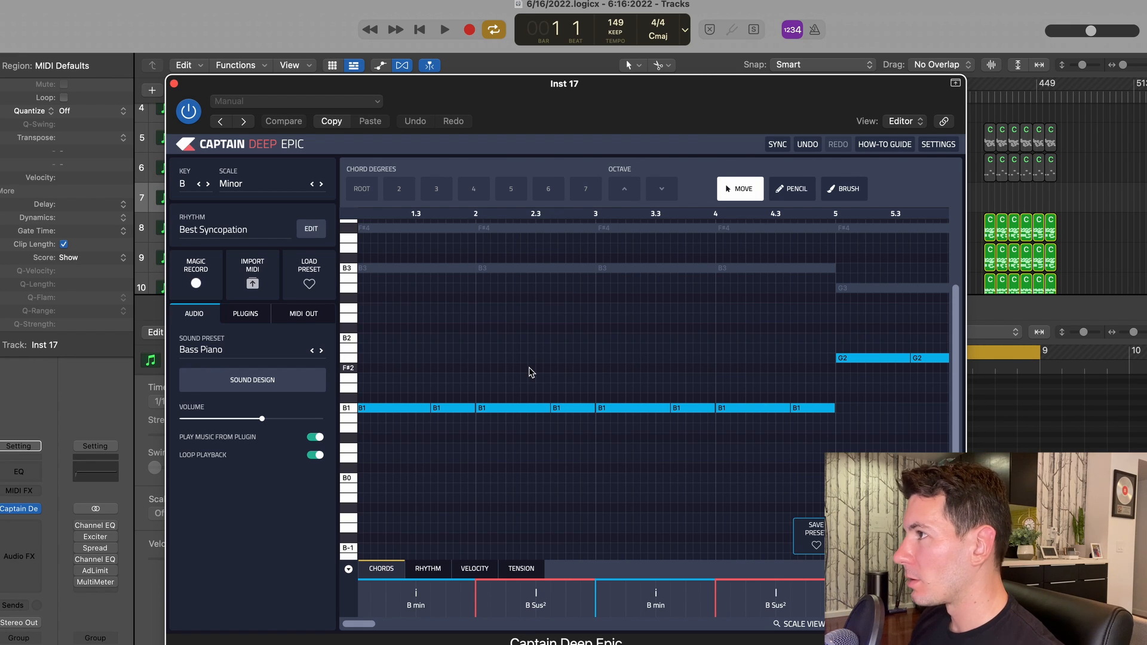
mouse_move(517, 365)
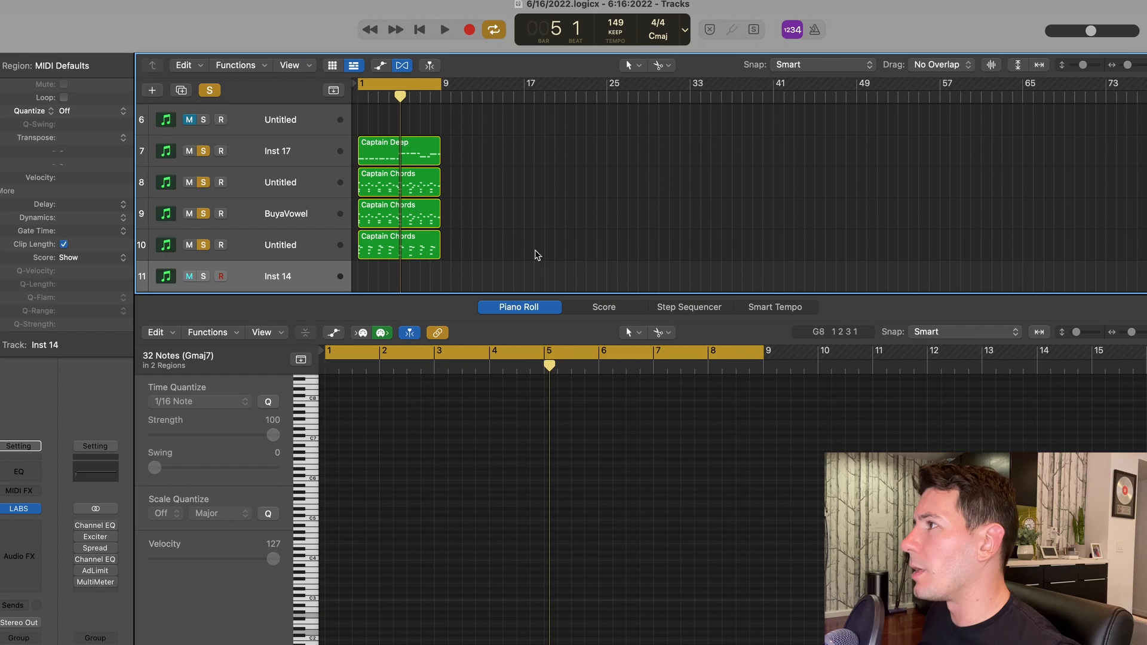
mouse_move(458, 242)
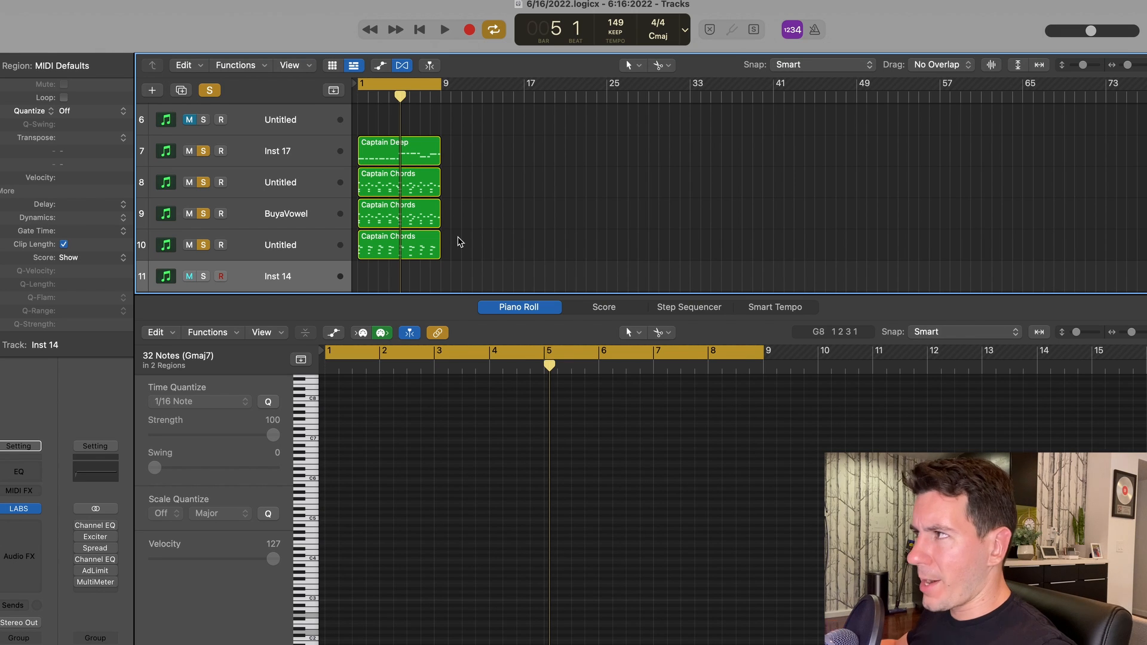
Load Labs Choir: Long on Inst 14 with long held notes and play the choir part back
click(188, 276)
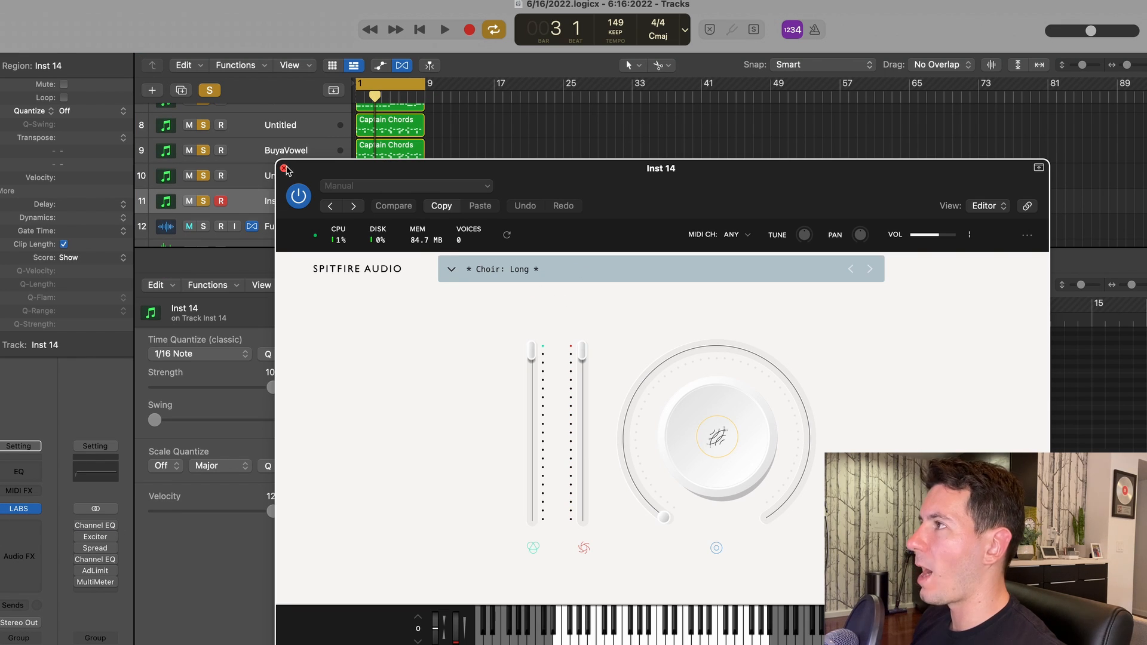
click(285, 169)
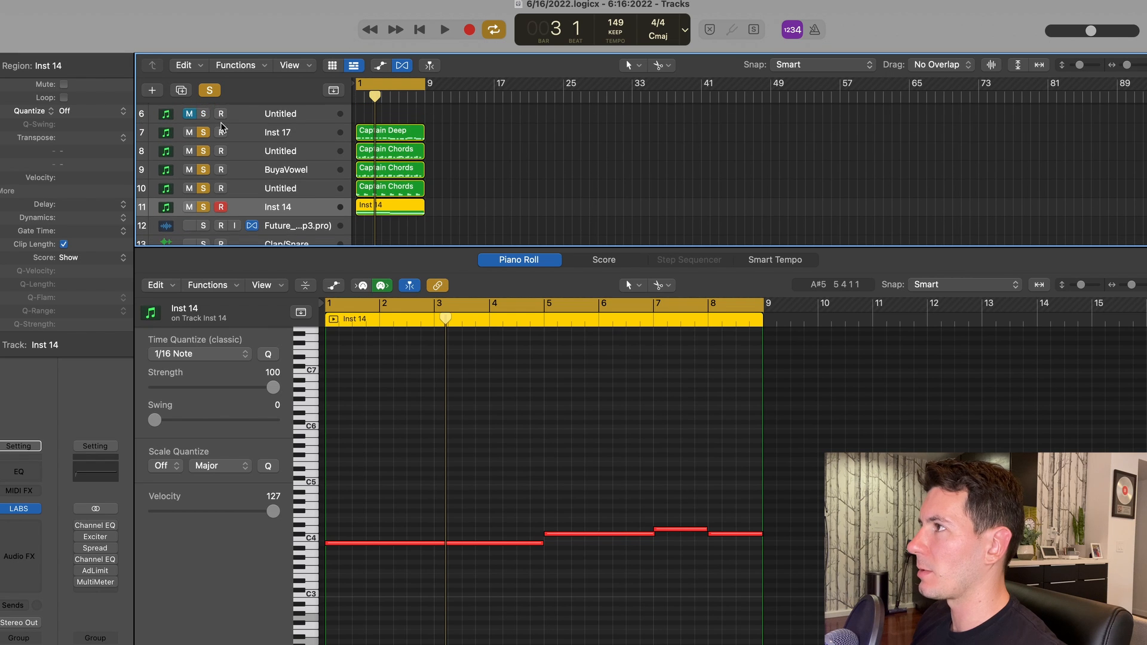
click(445, 29)
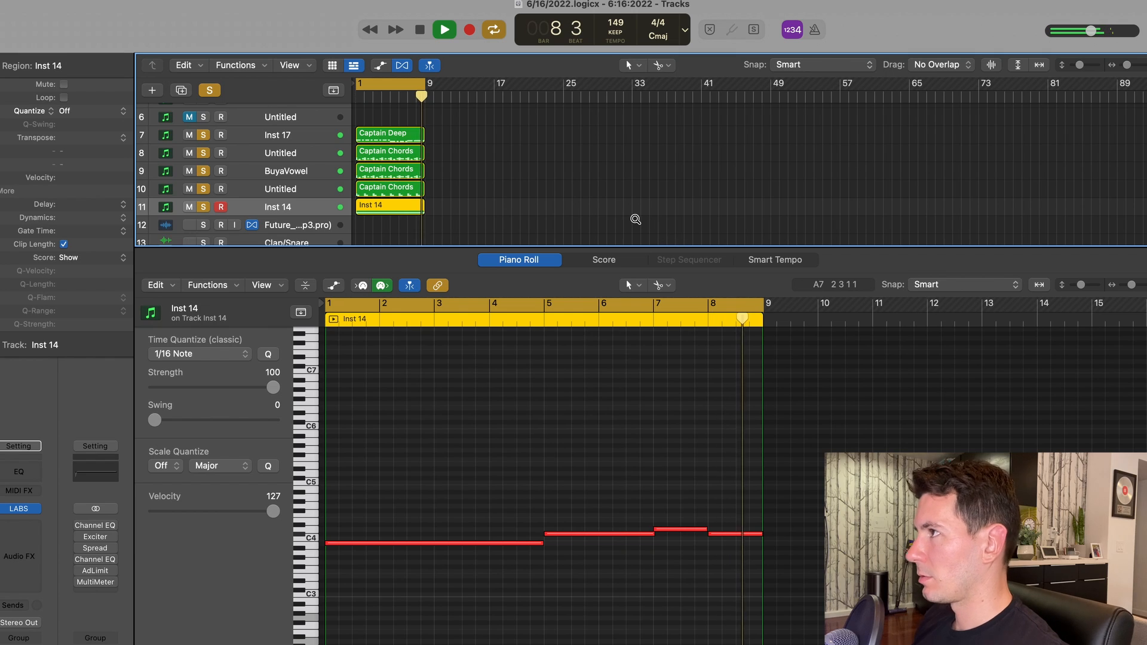
click(442, 29)
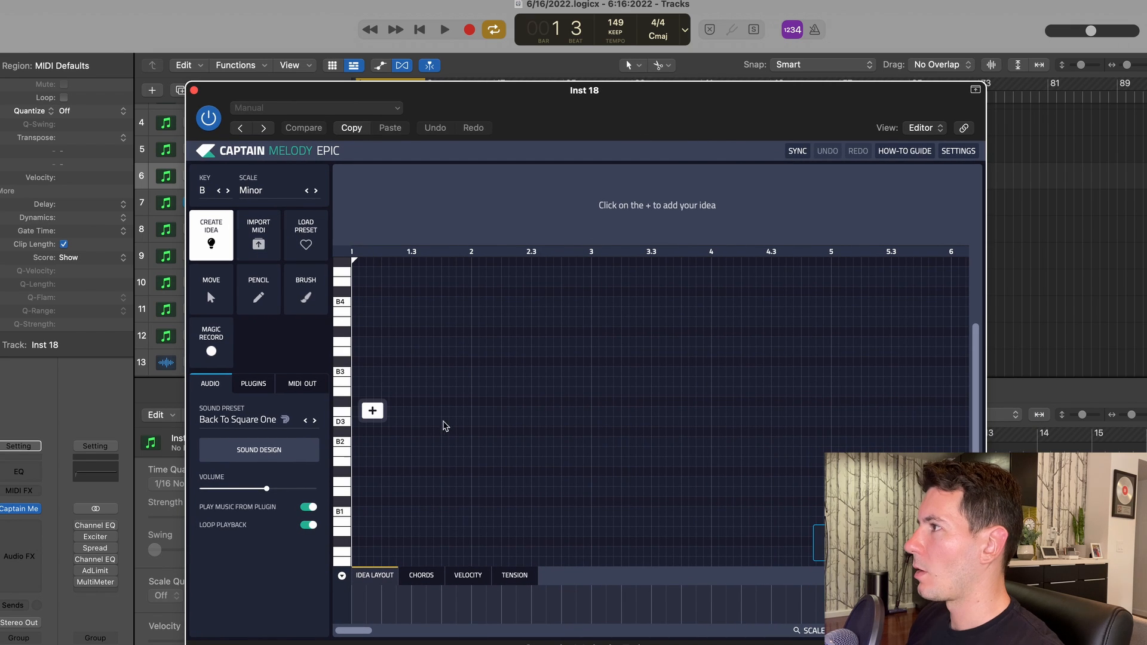
Generate a four-bar B minor melody idea in Captain Melody Epic on Inst 18 and play it
click(371, 410)
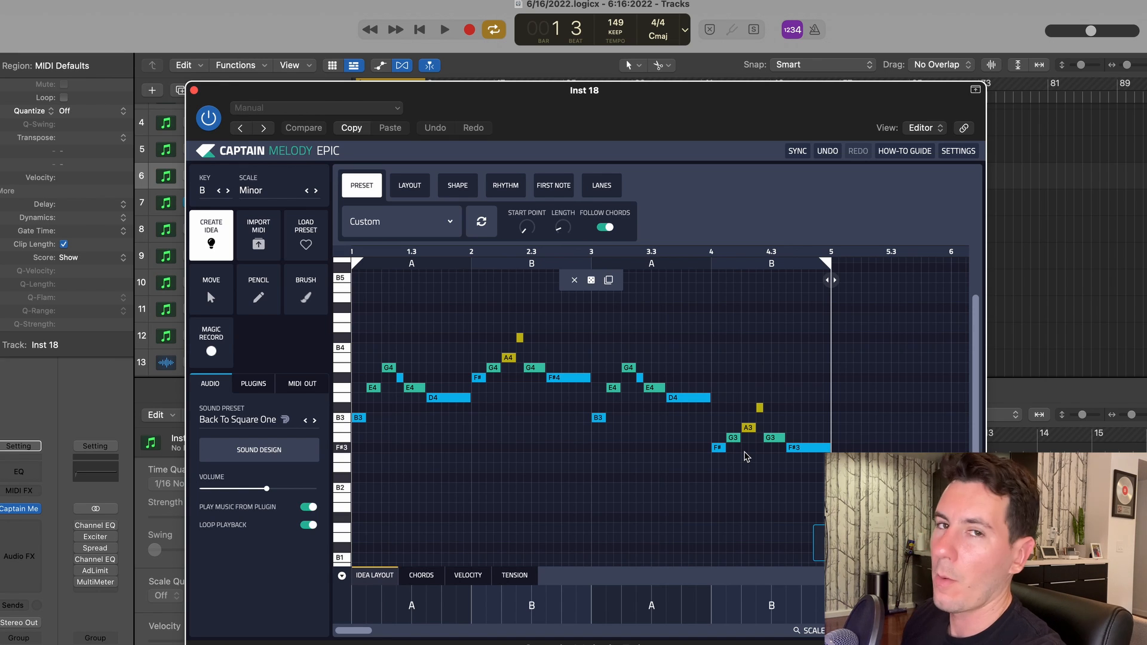
mouse_move(586, 394)
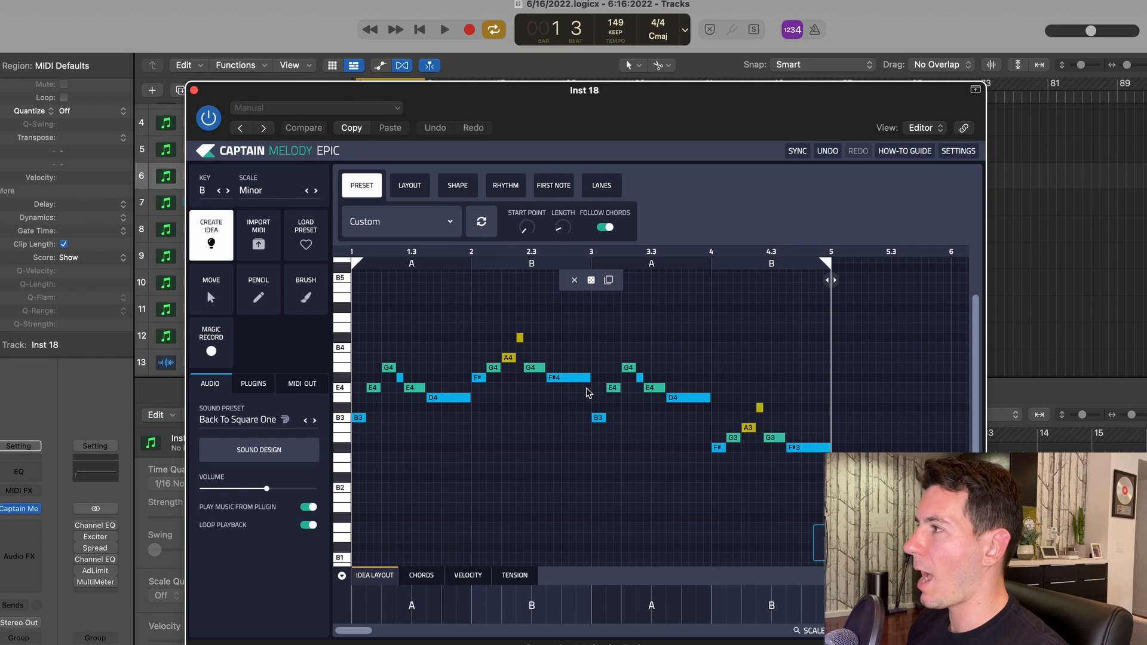
click(445, 28)
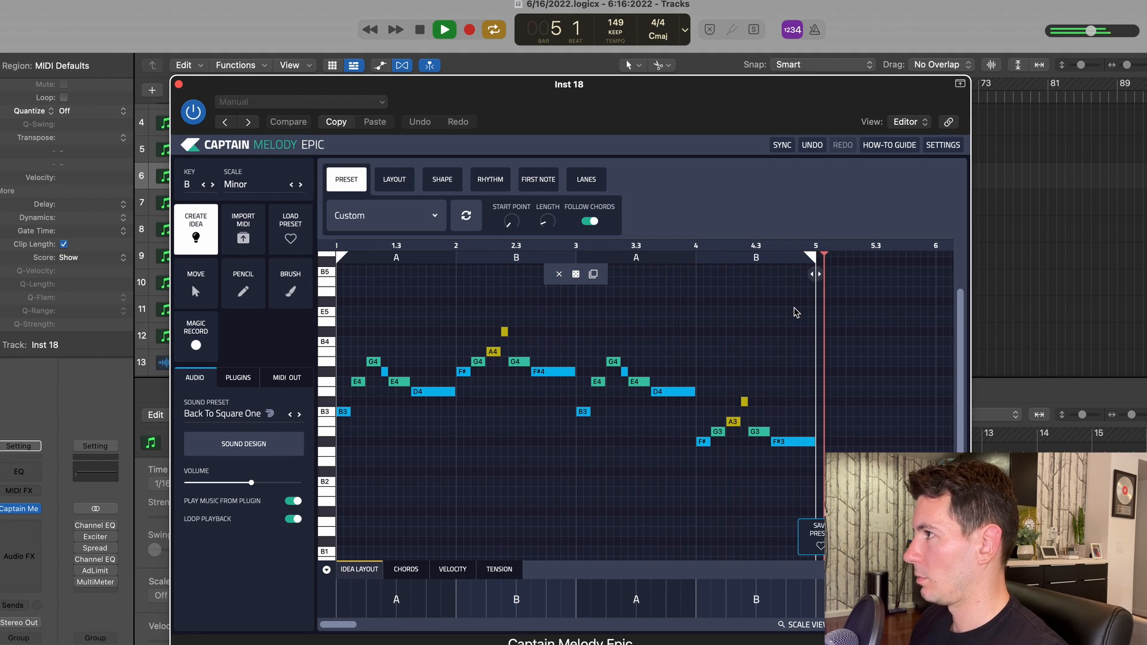
click(418, 28)
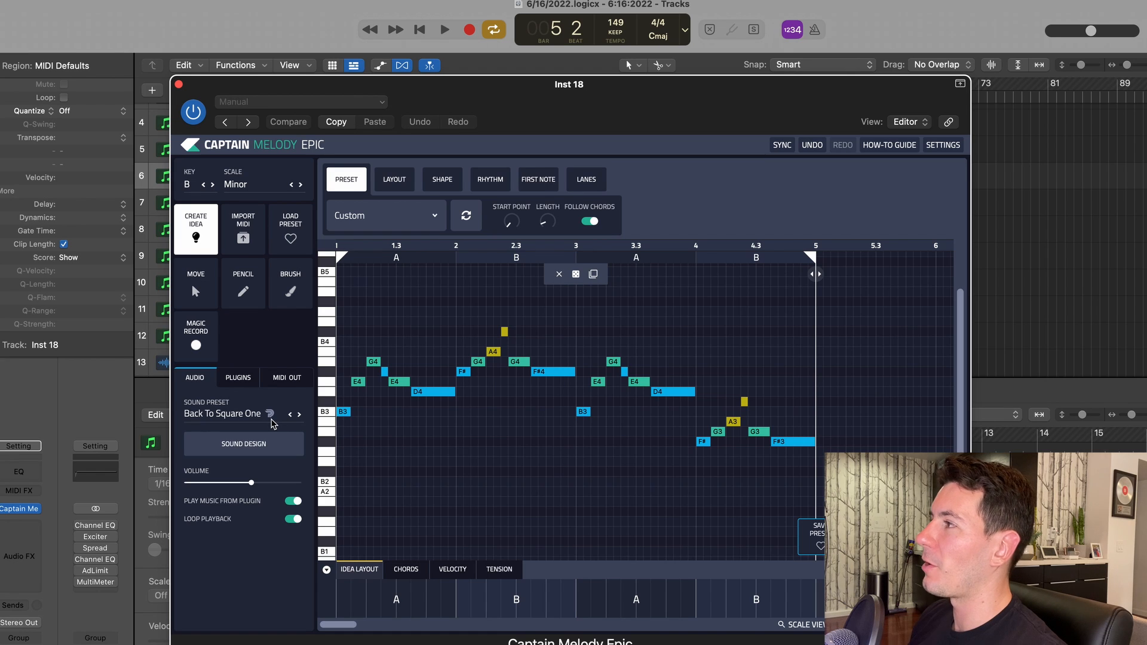
mouse_move(430, 437)
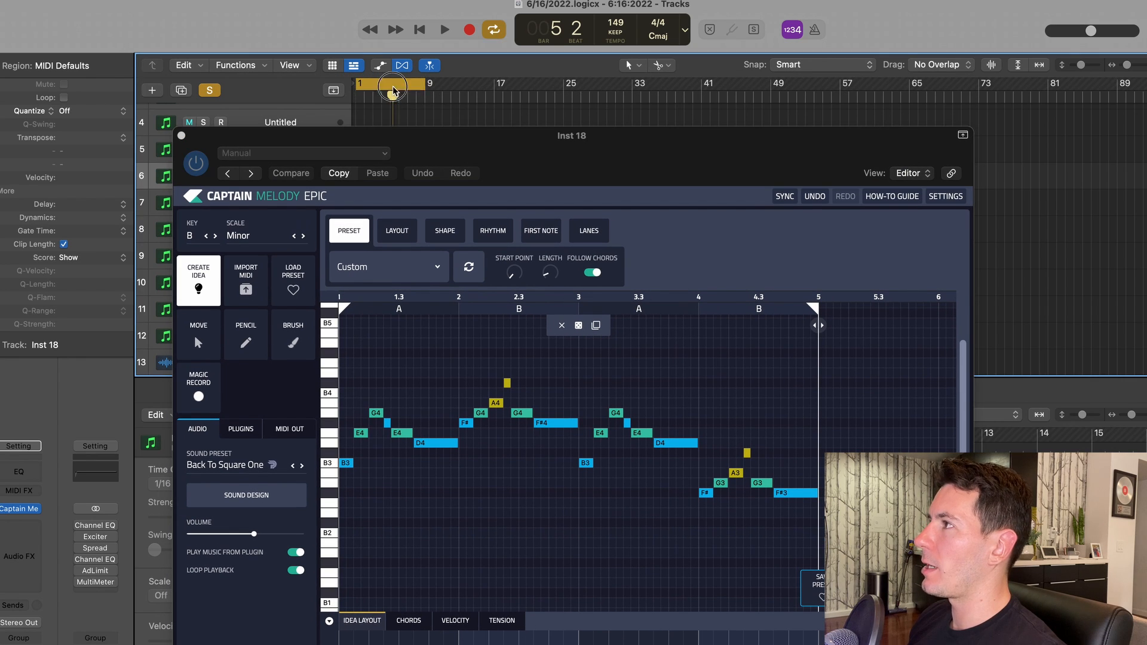
mouse_move(578, 325)
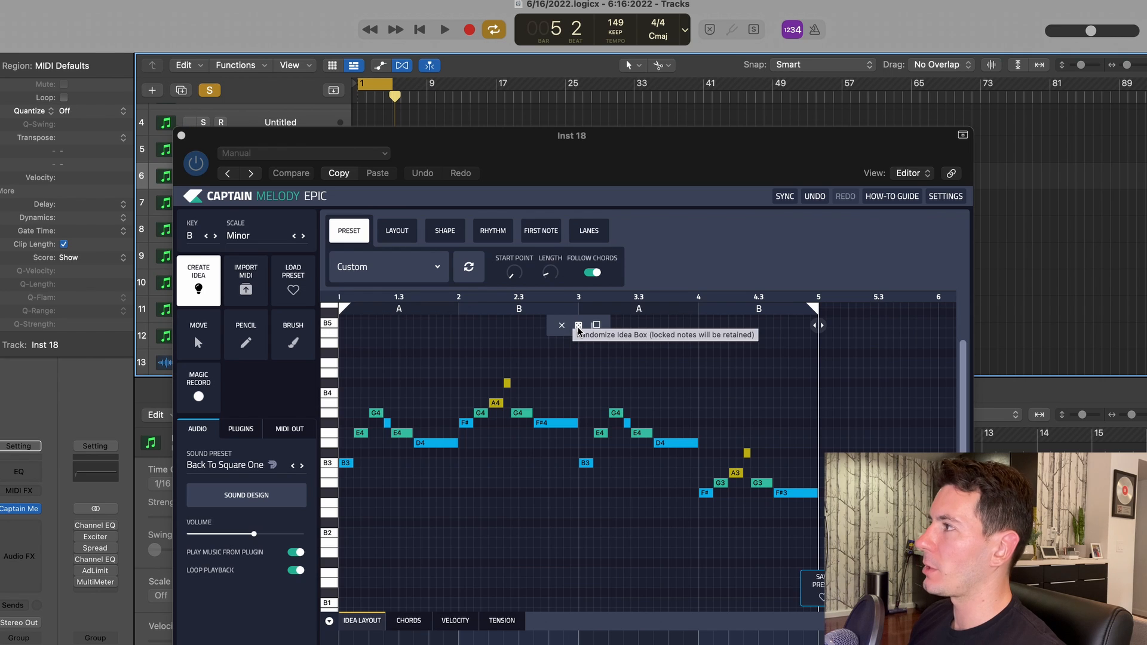
Randomize the melody idea into a new eight-bar B minor line and play it back
click(579, 325)
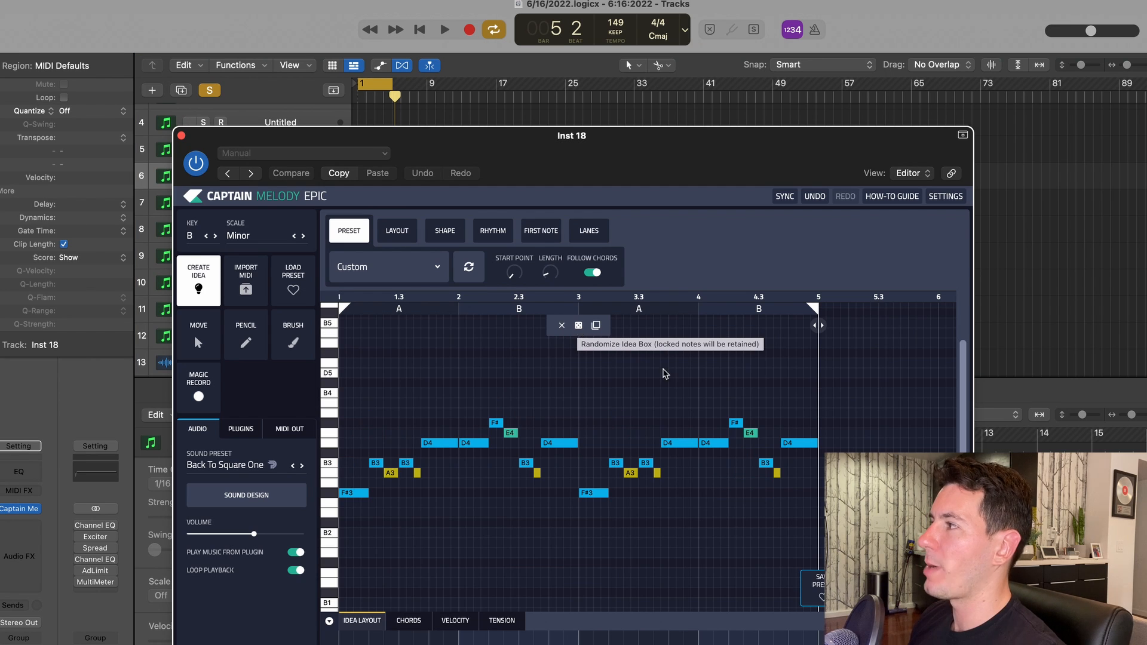
click(963, 135)
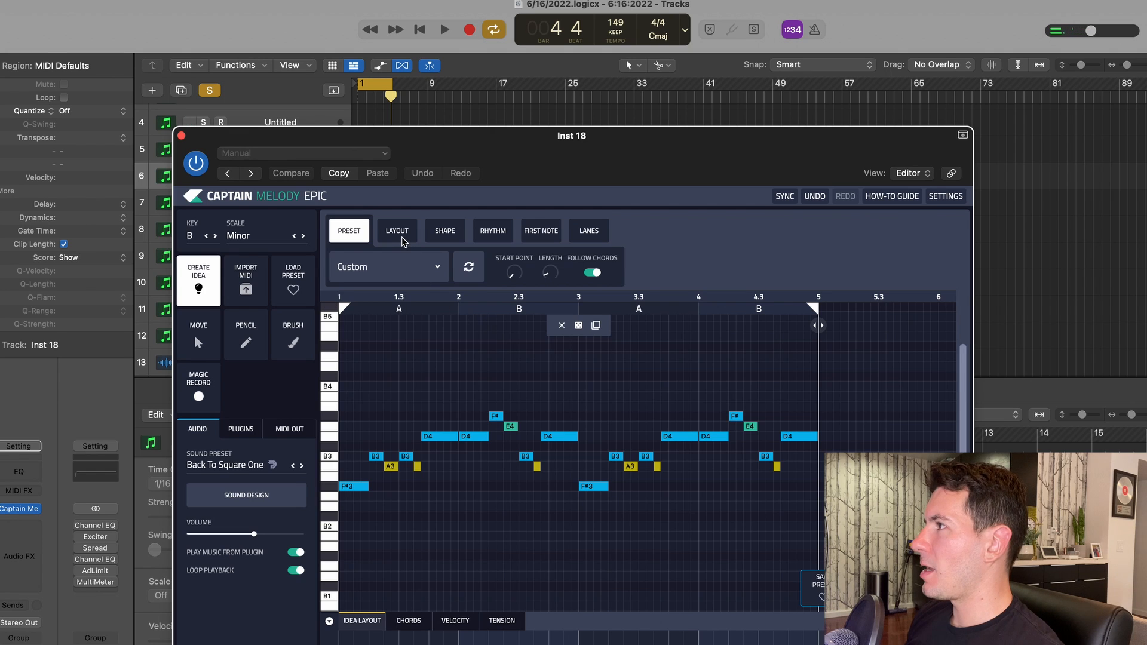
click(578, 325)
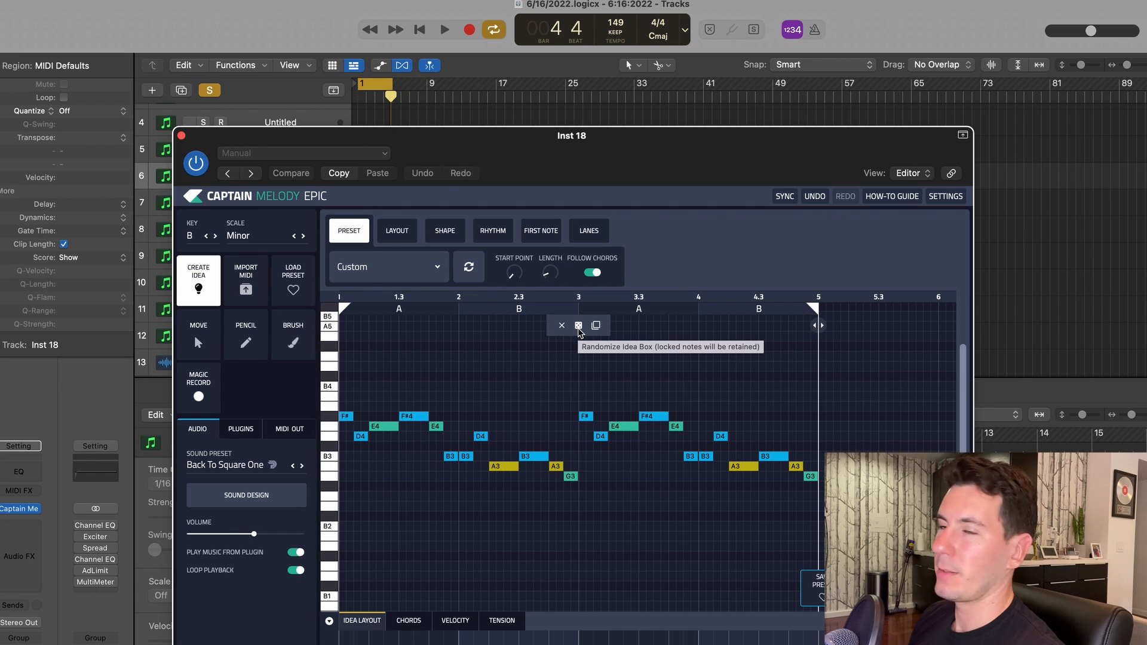
click(444, 29)
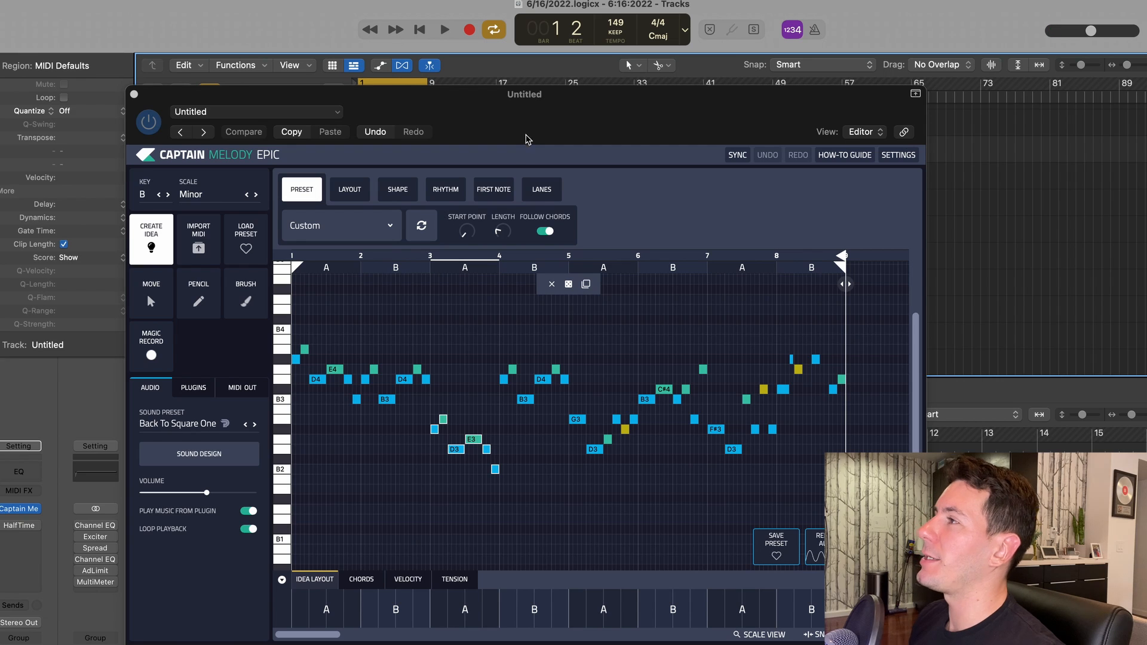
mouse_move(392, 196)
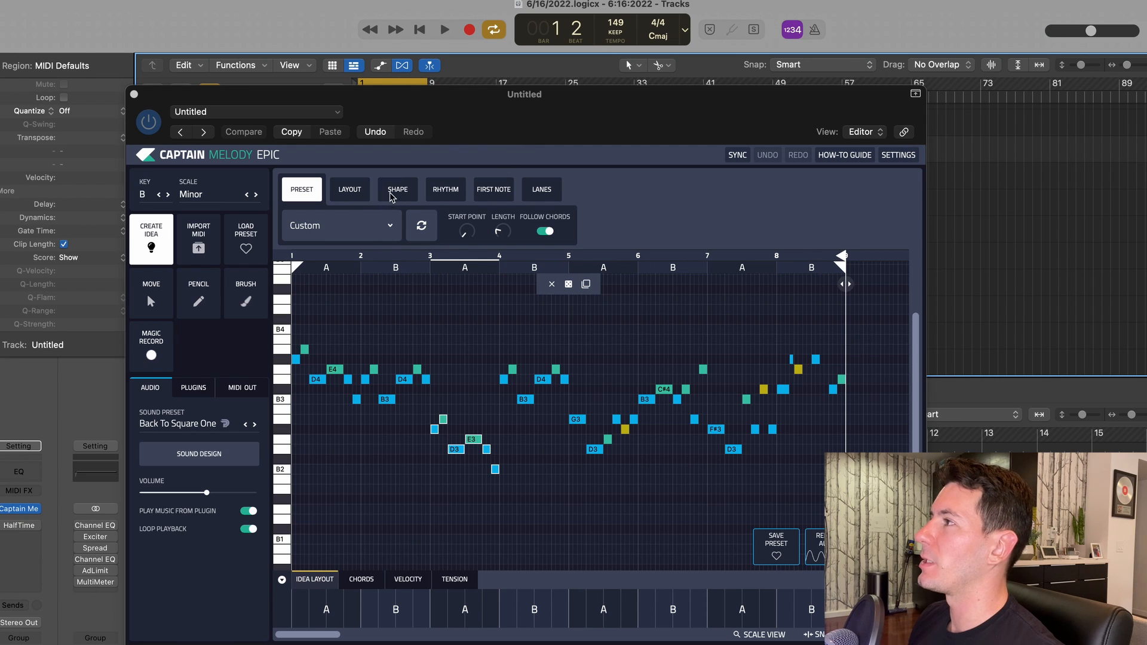
click(349, 189)
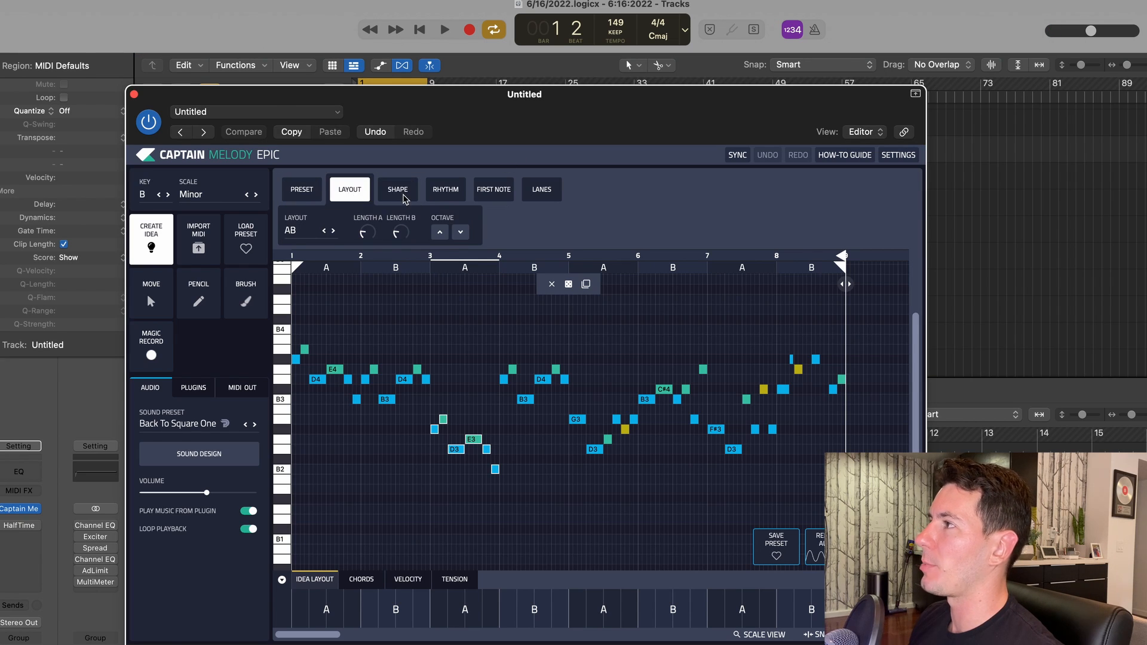
click(396, 189)
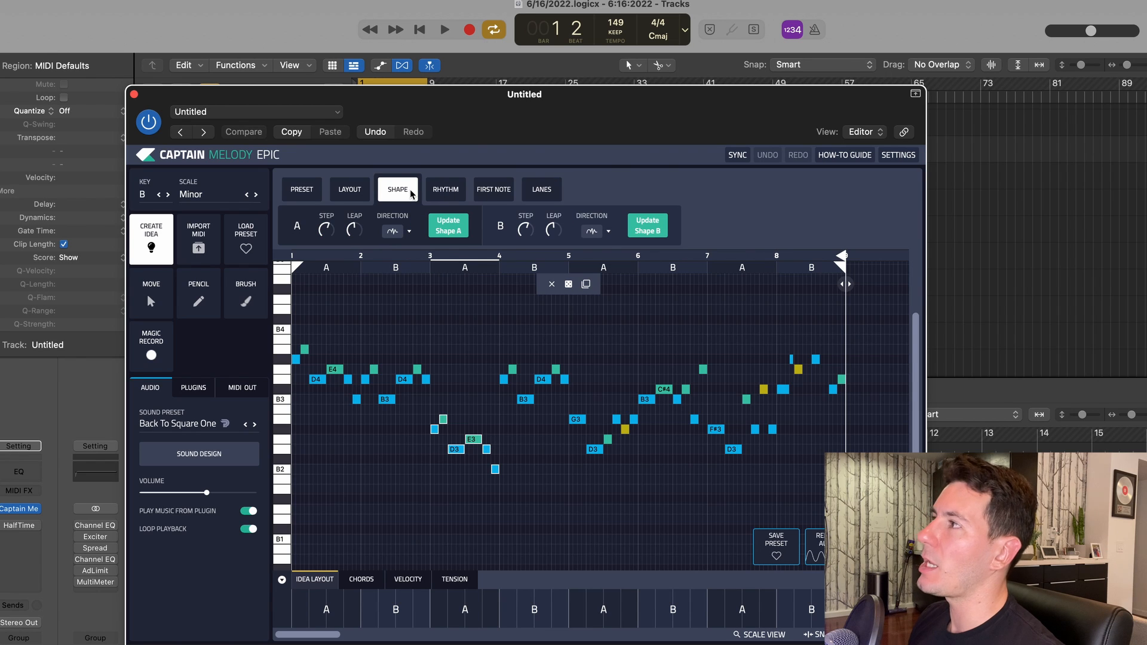
click(348, 189)
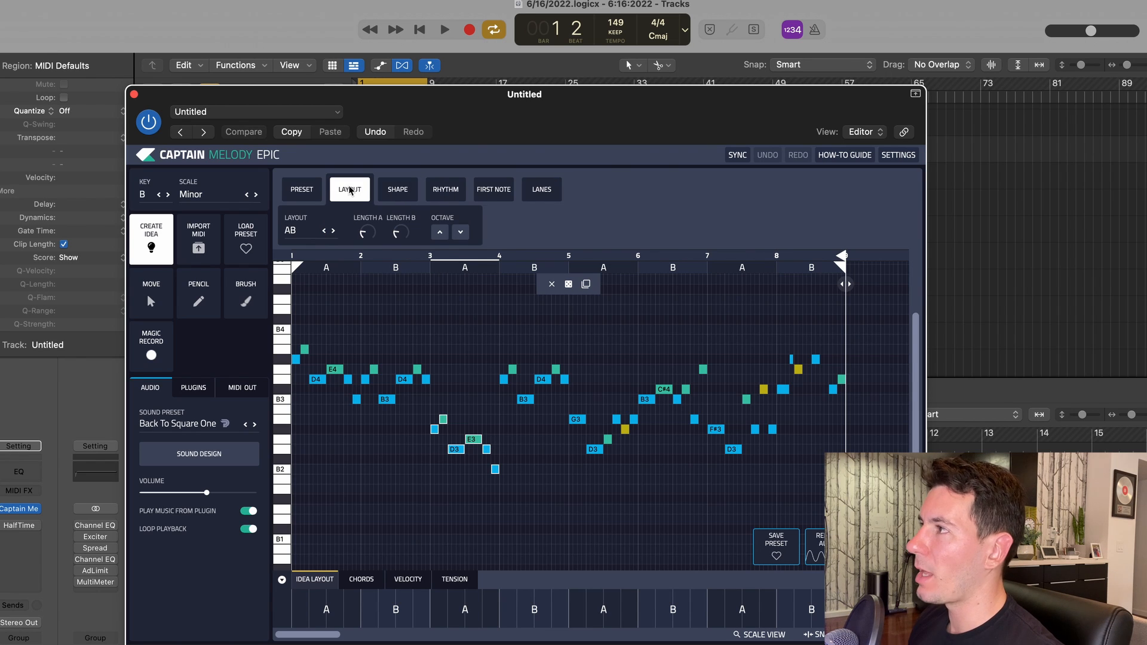
click(444, 188)
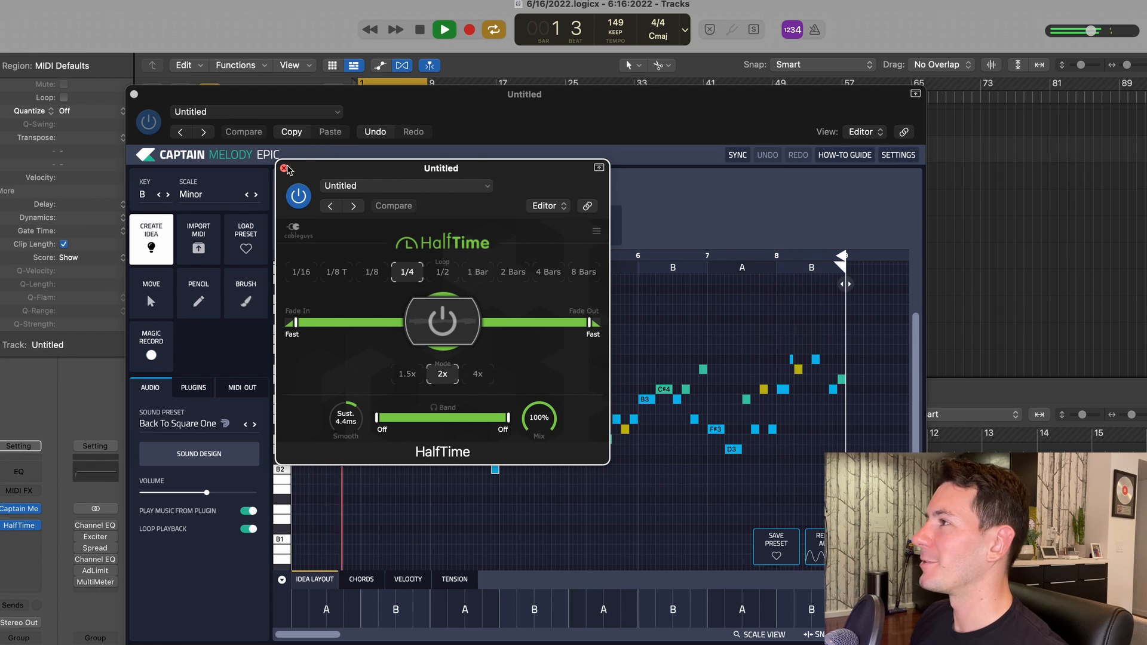
click(286, 169)
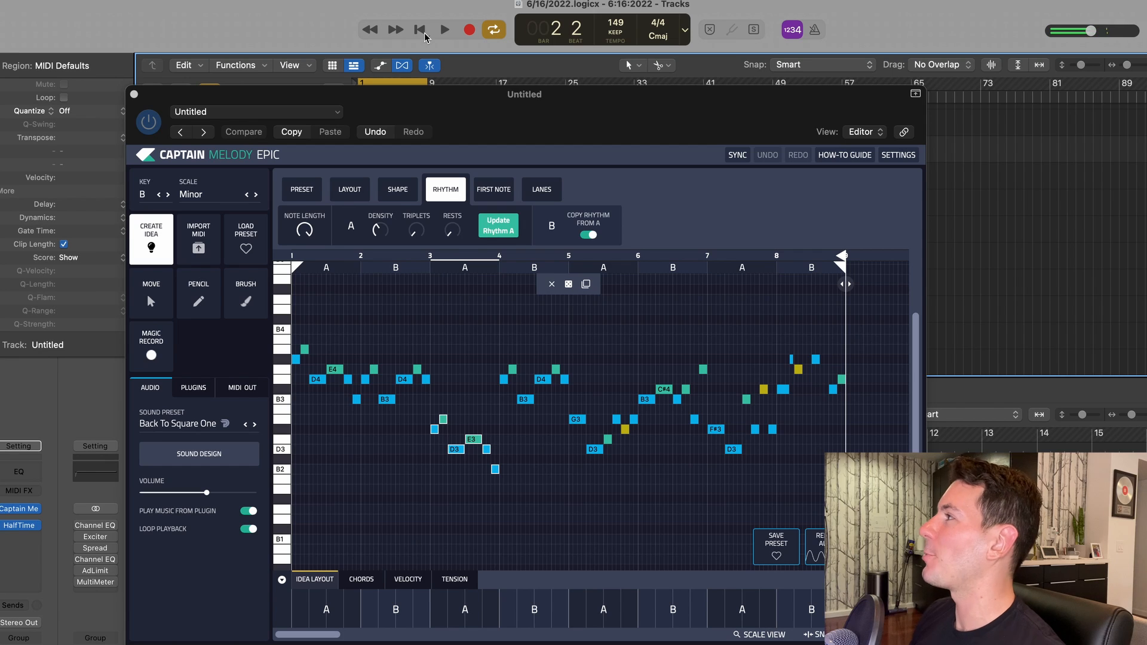